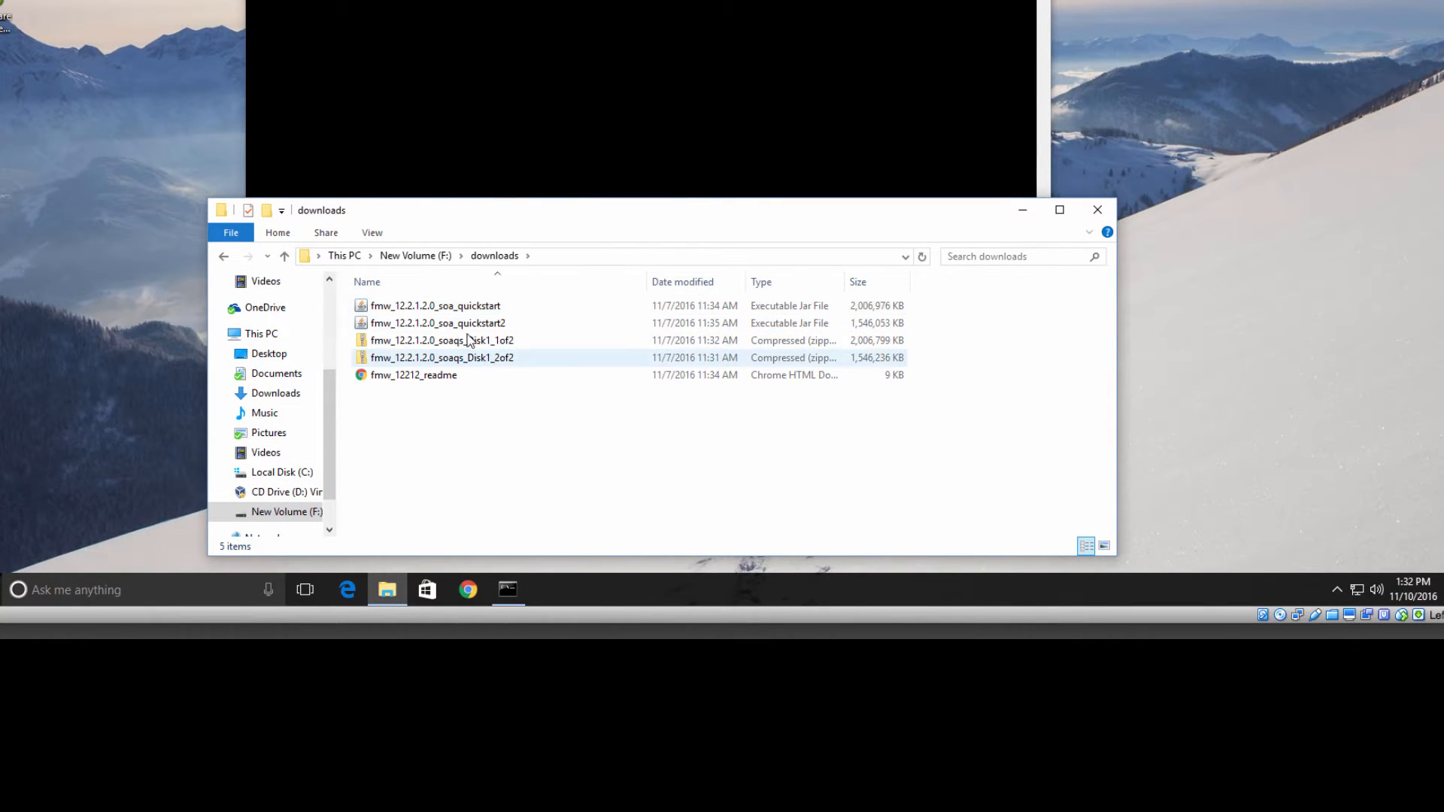
- Select the fmw_12.2.1.2.0_soaqs_Disk1_1of2 archive in F:\downloads
left_click(442, 340)
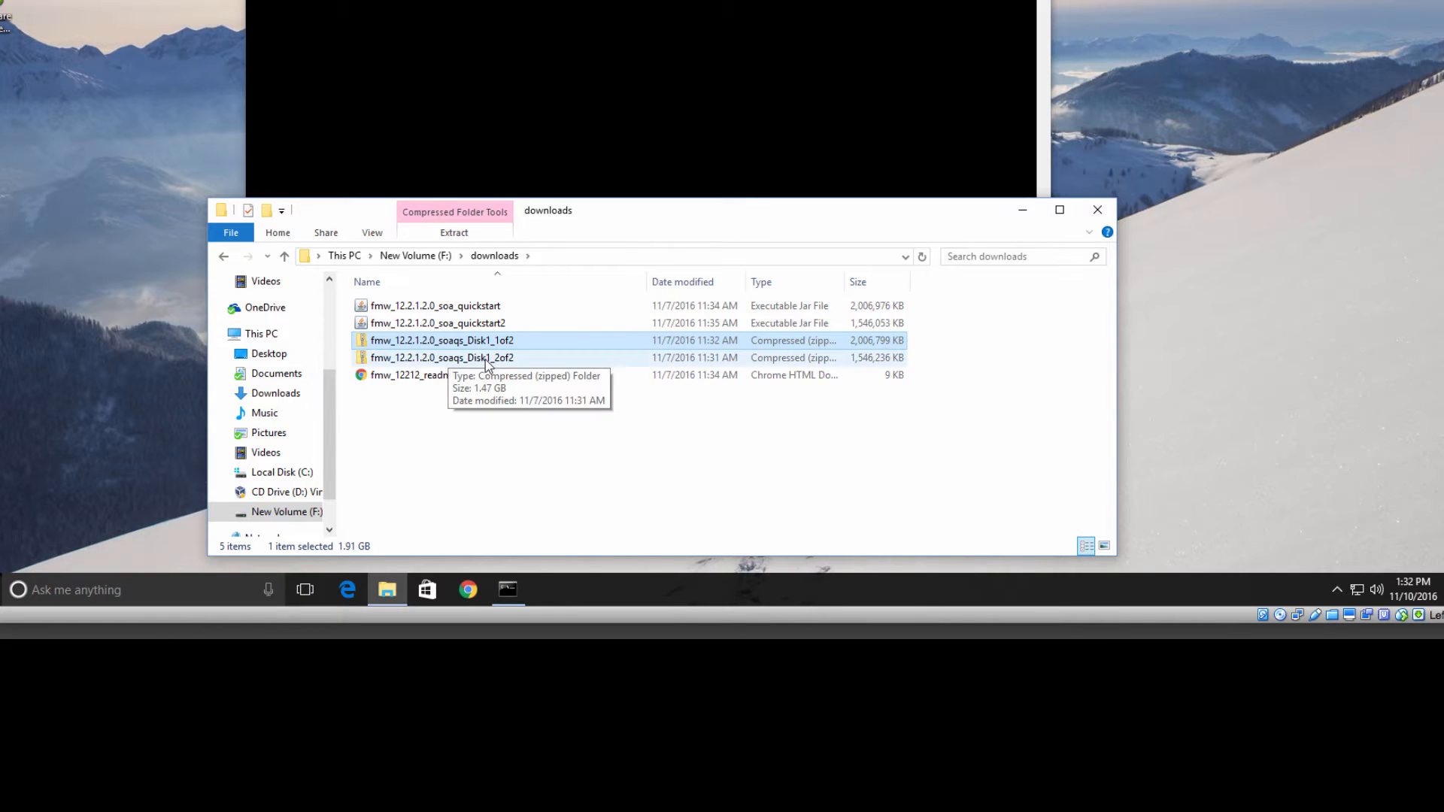
mouse_move(502, 378)
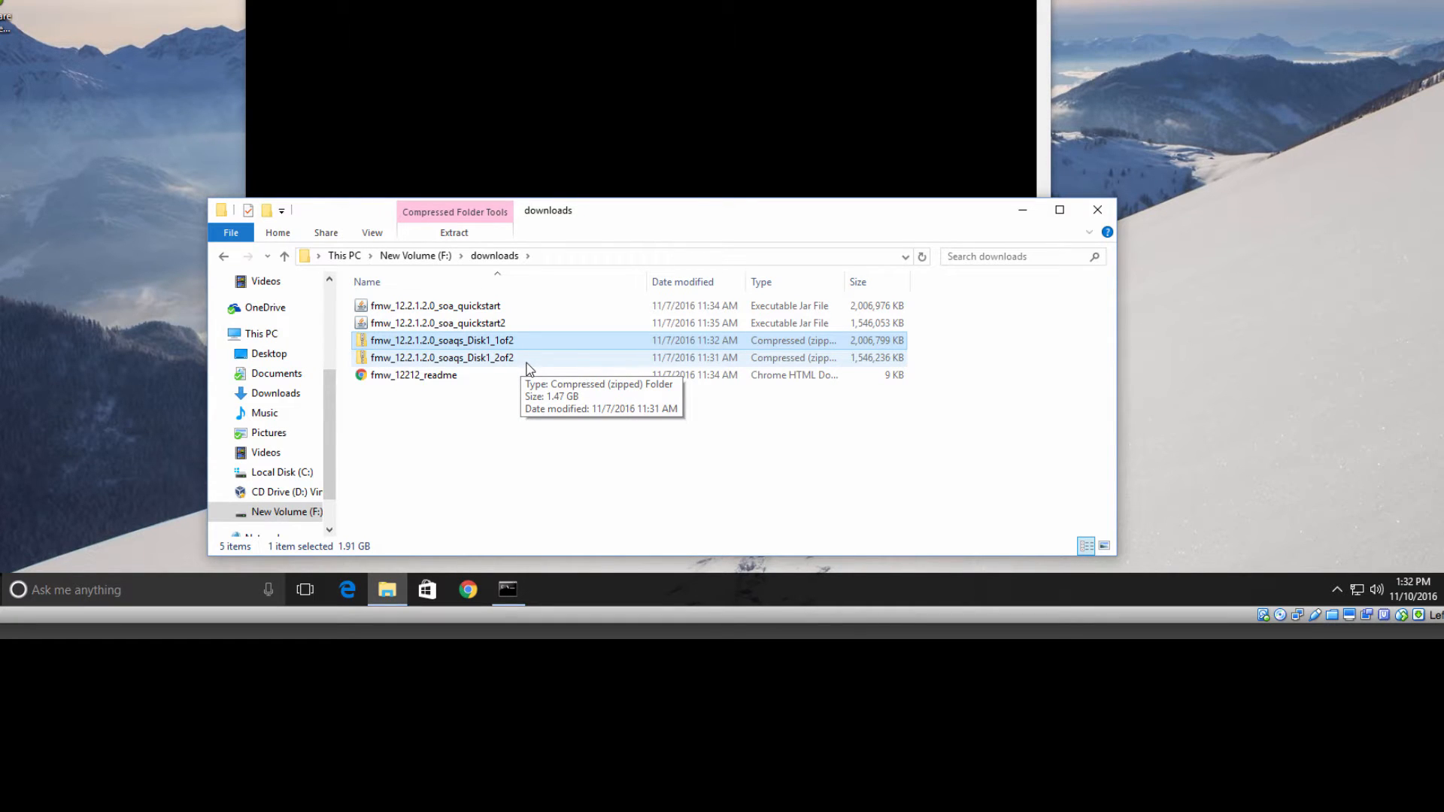
mouse_move(414, 374)
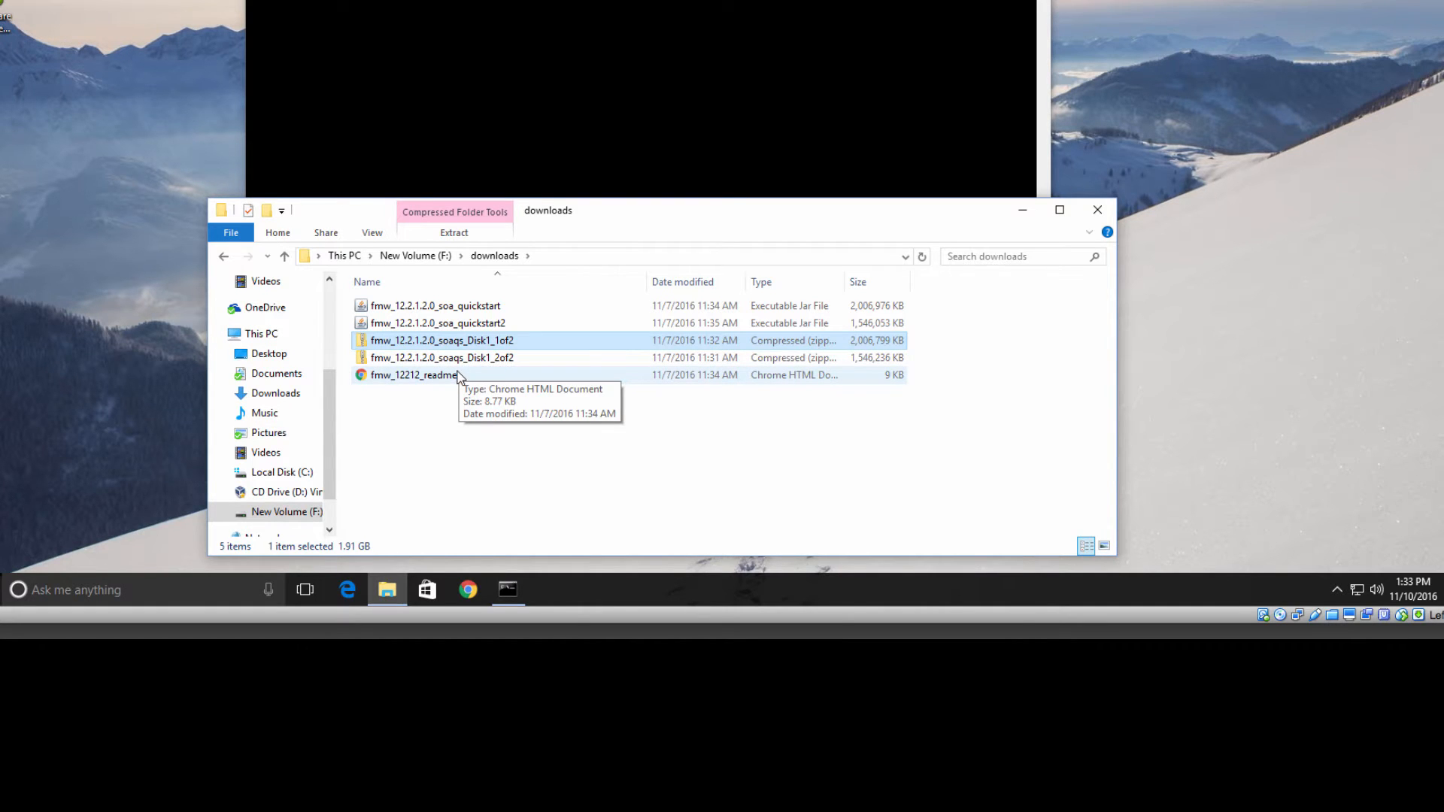
mouse_move(477, 382)
type("java -")
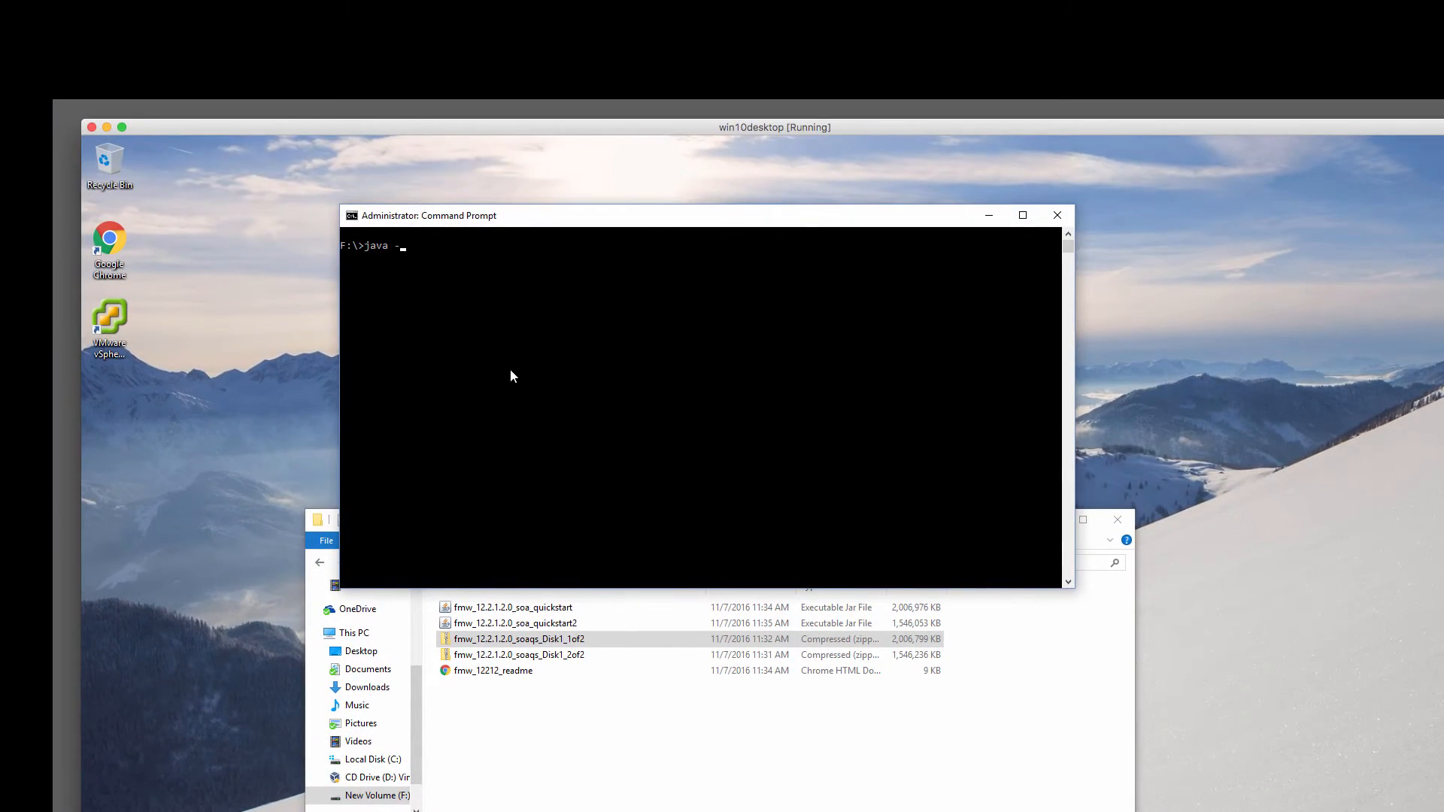
- Run java -version to show Java 1.8.0_111 with the 64-bit HotSpot Server VM
type("version")
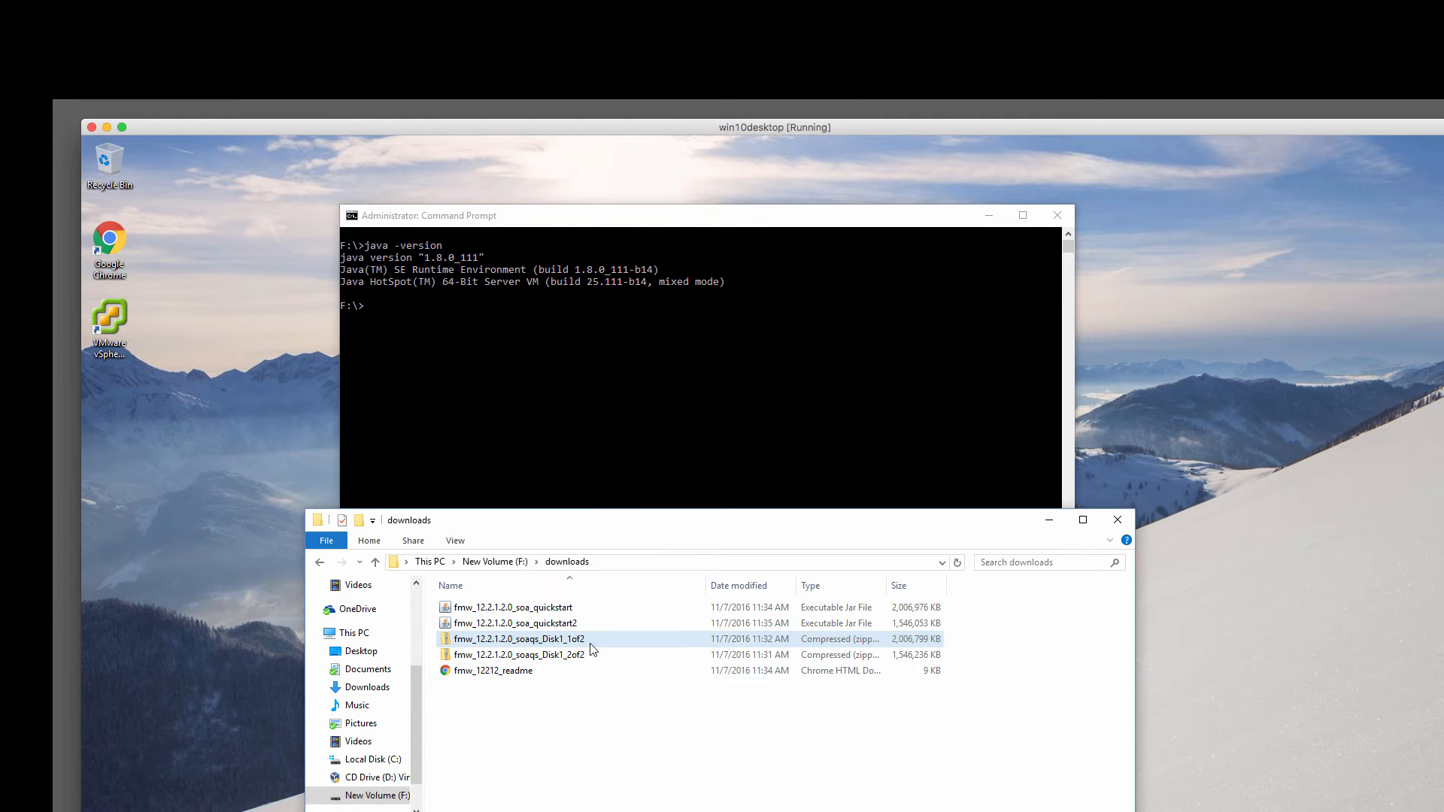
mouse_move(590, 649)
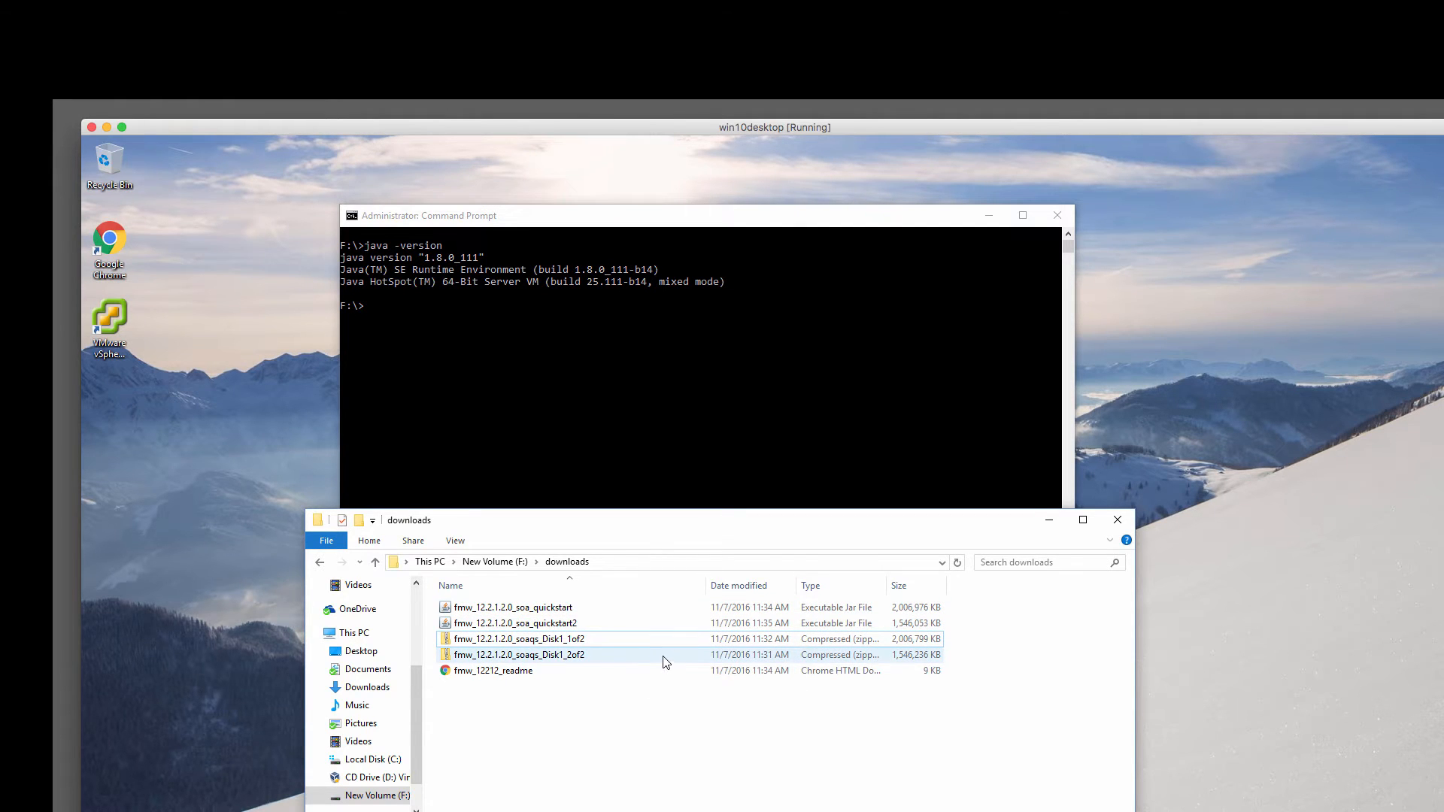
mouse_move(649, 665)
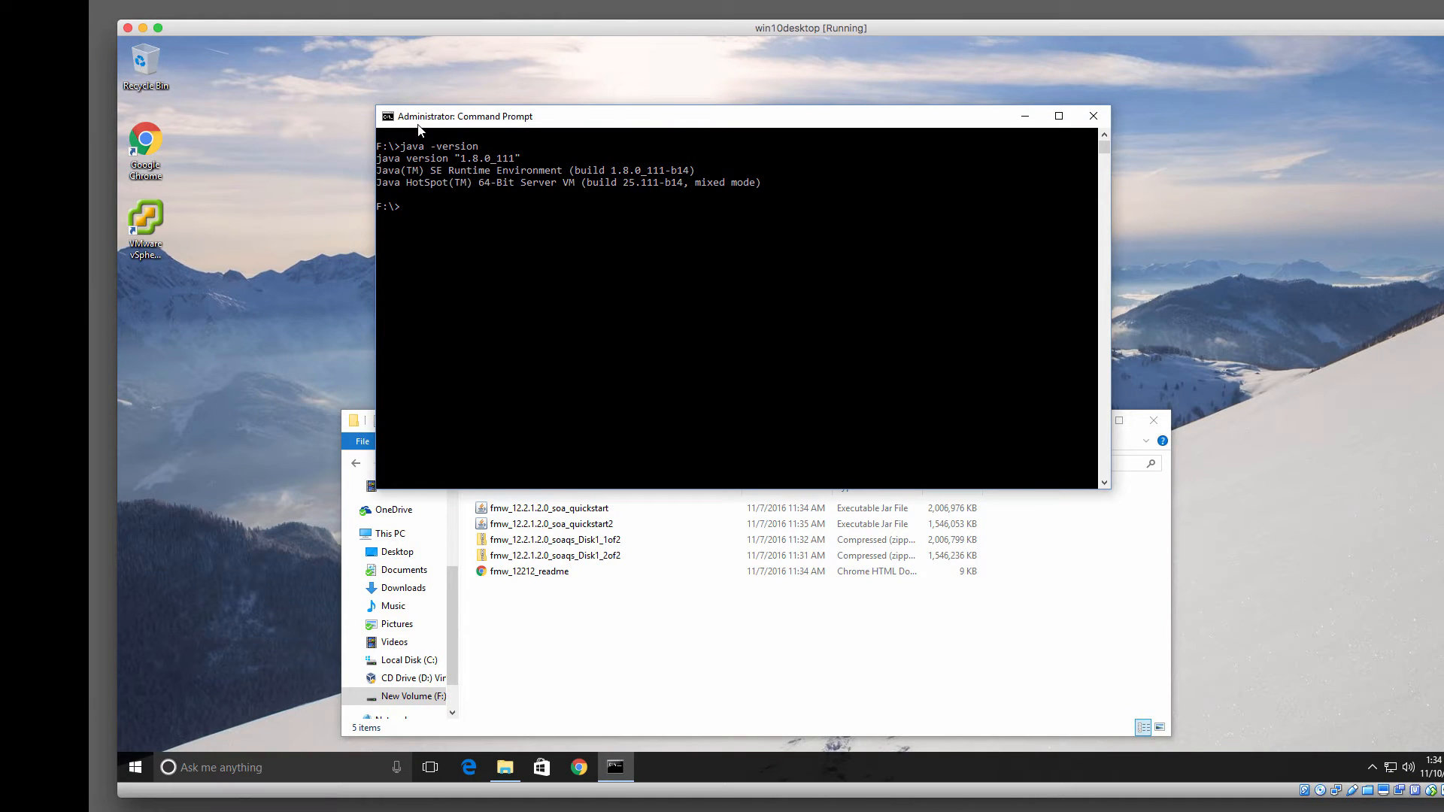
- Close the old console and run Command Prompt from Windows System as administrator, approving UAC
left_click(1092, 115)
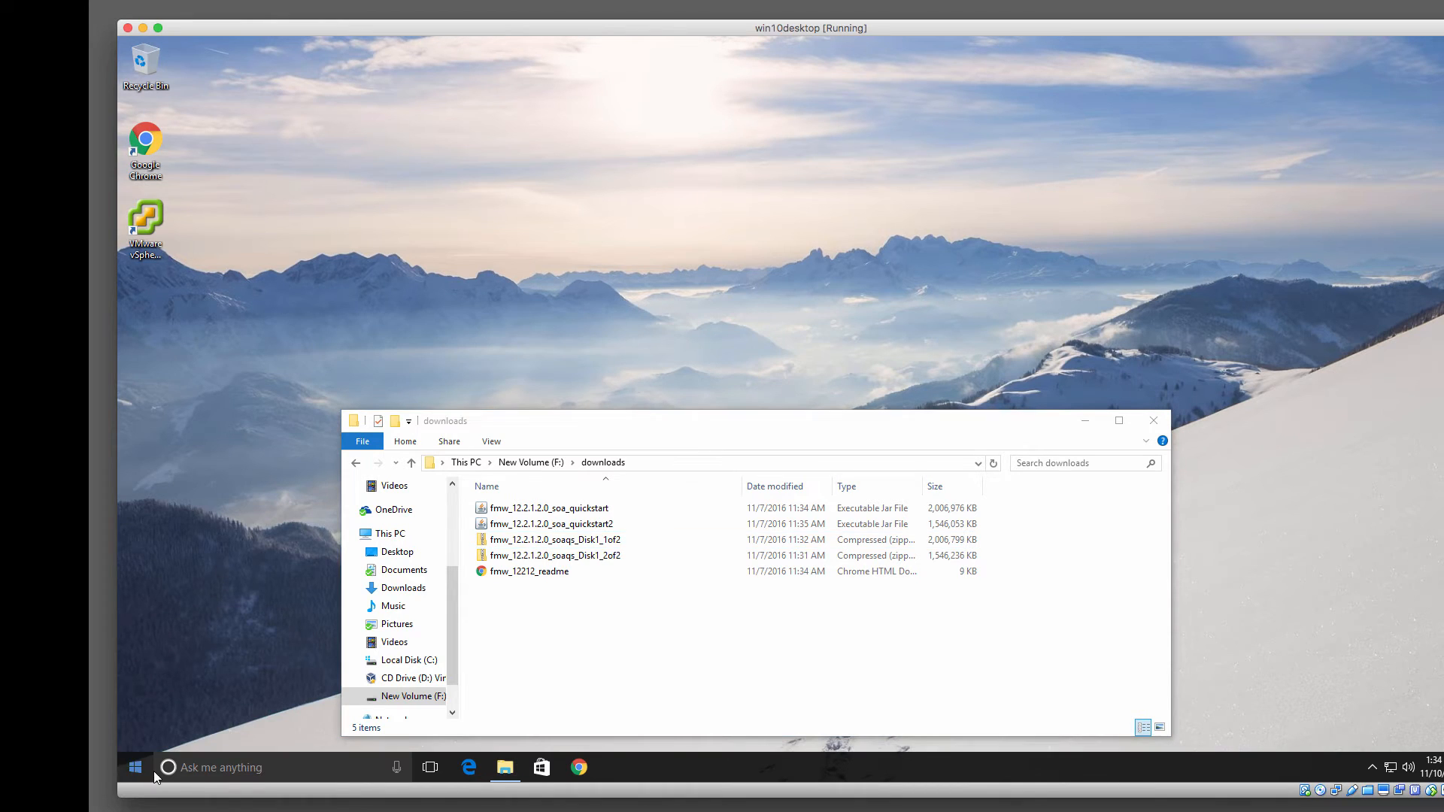
left_click(135, 767)
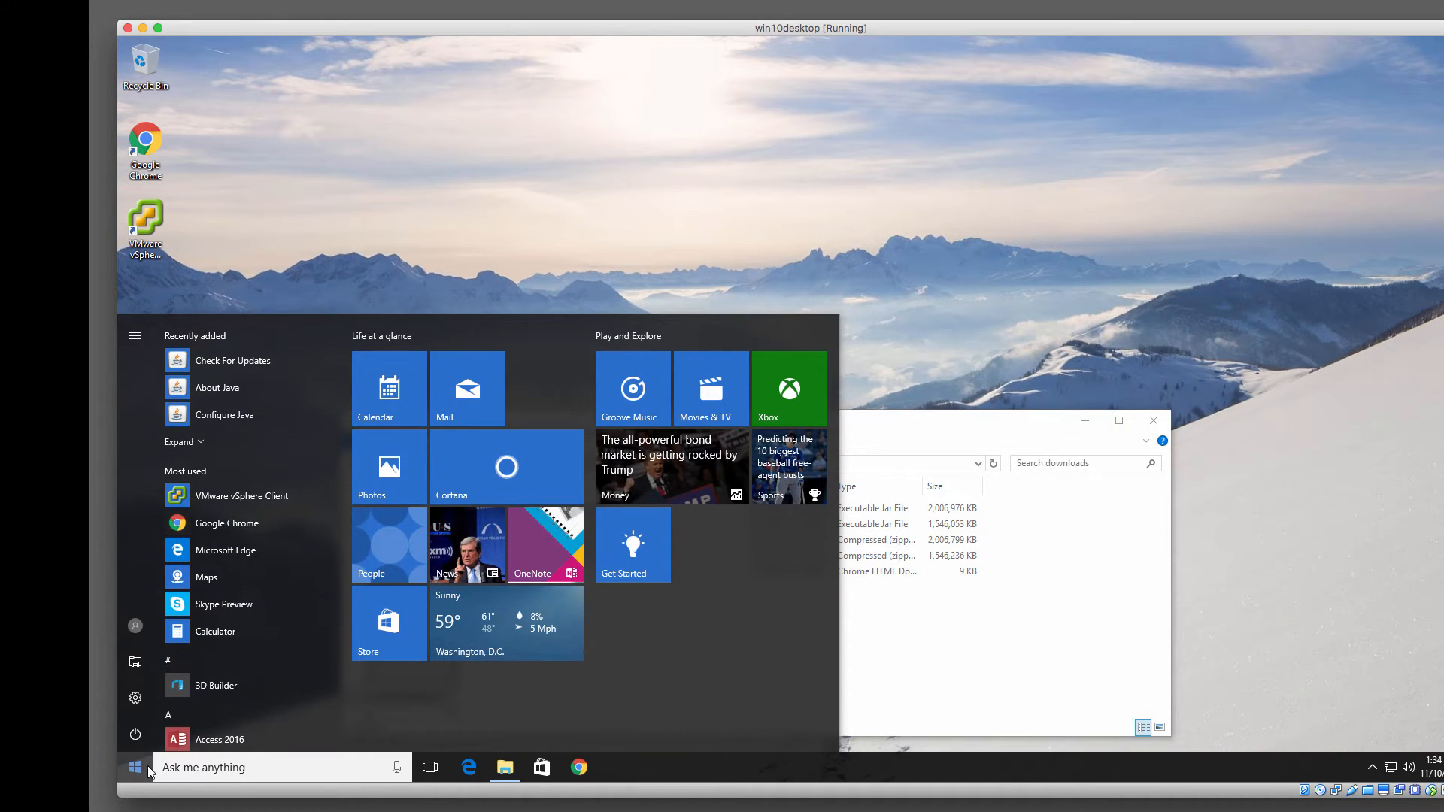
scroll("down", 3)
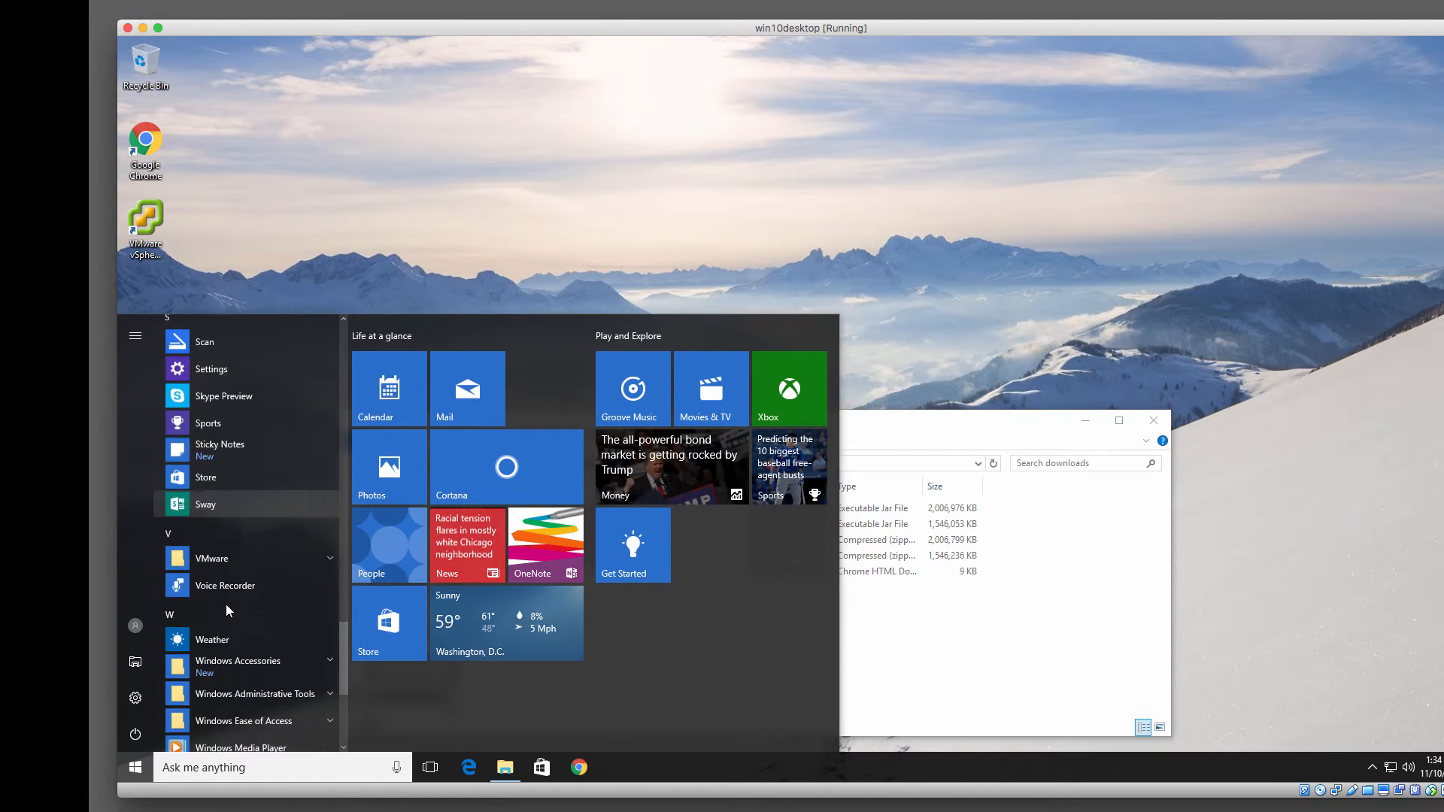
scroll("down", 3)
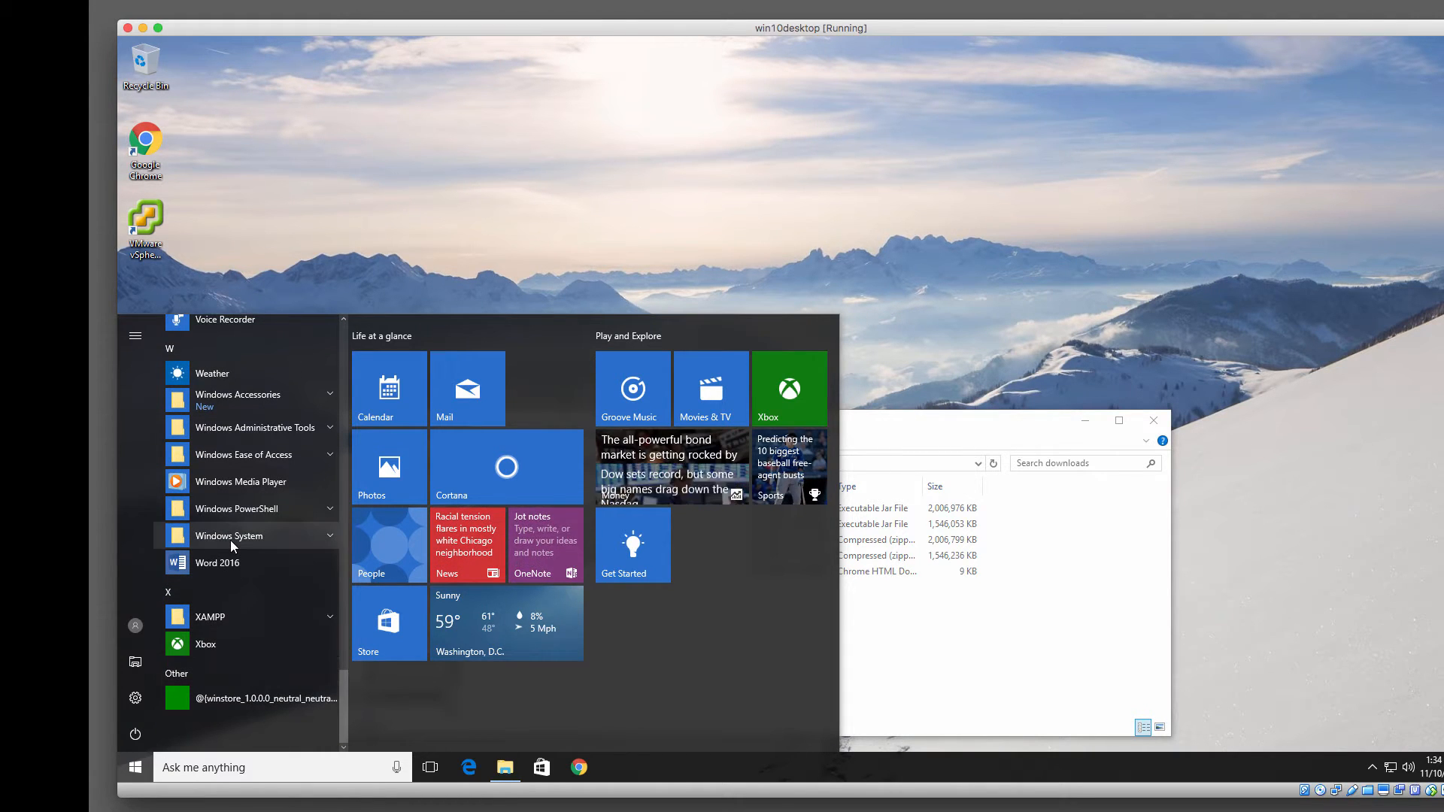
left_click(228, 536)
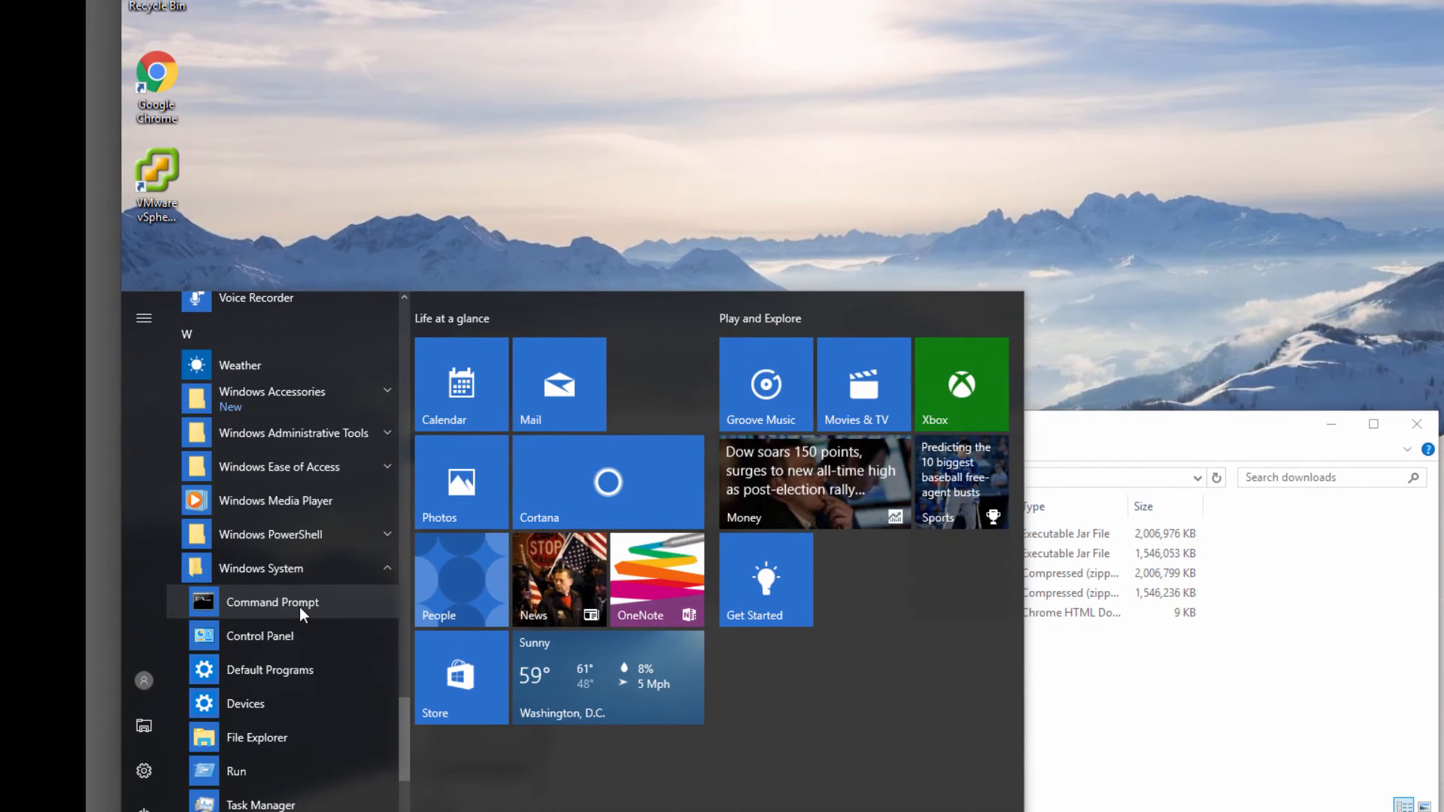
right_click(272, 602)
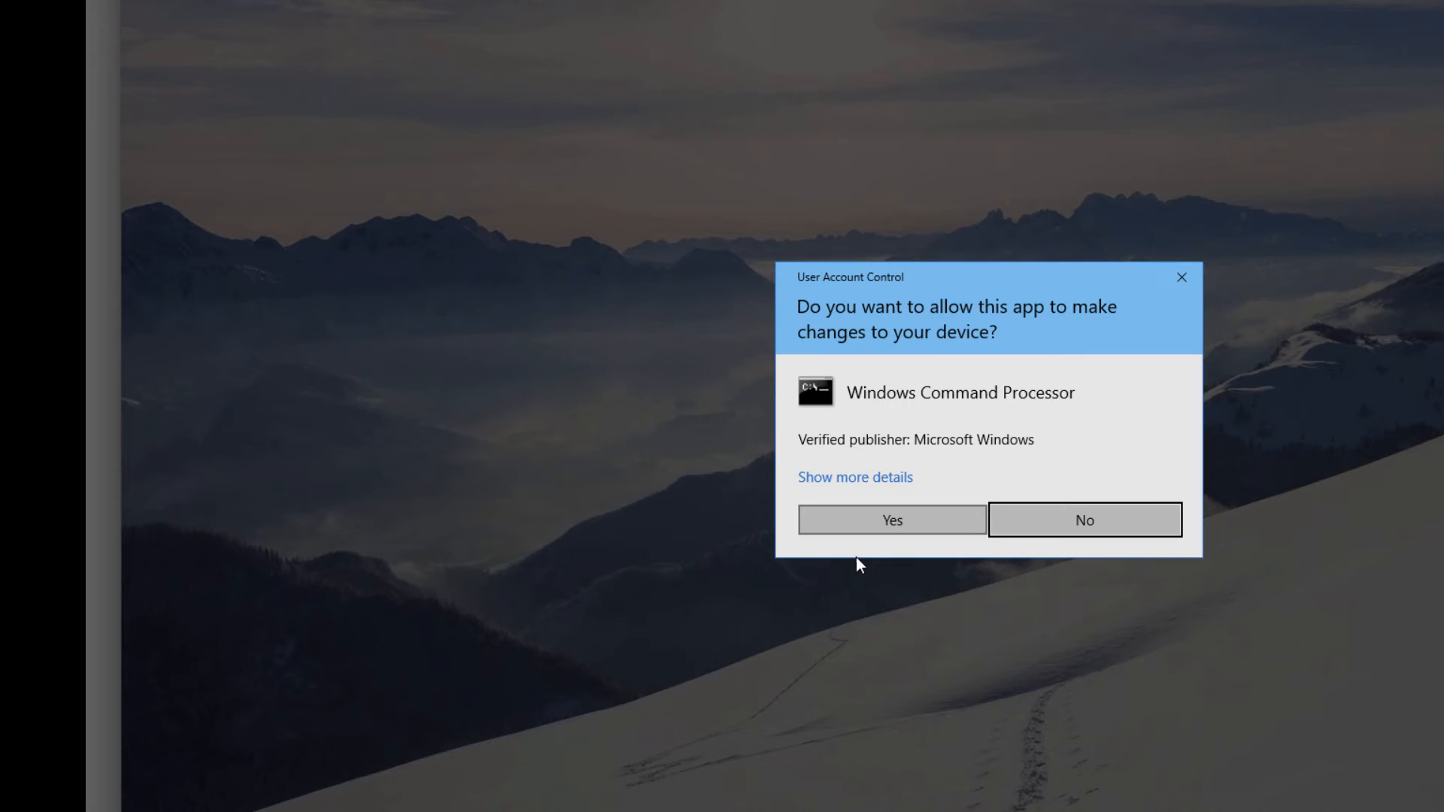
left_click(890, 520)
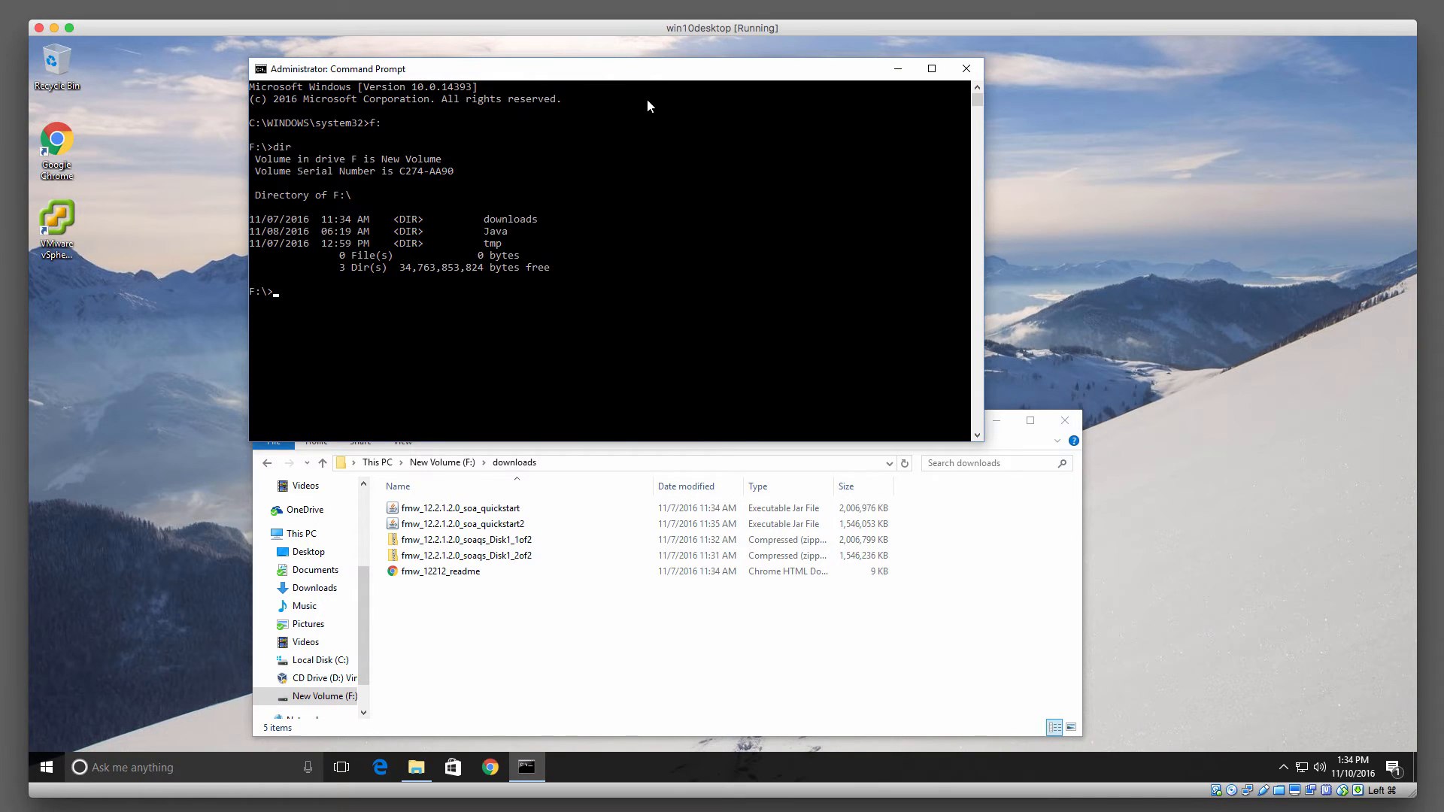
- From downloads, run fmw_12.2.1.2.0_soa_quickstart.jar using F:\Java\jdk1.8.0_111\bin\java
type("cd downloads")
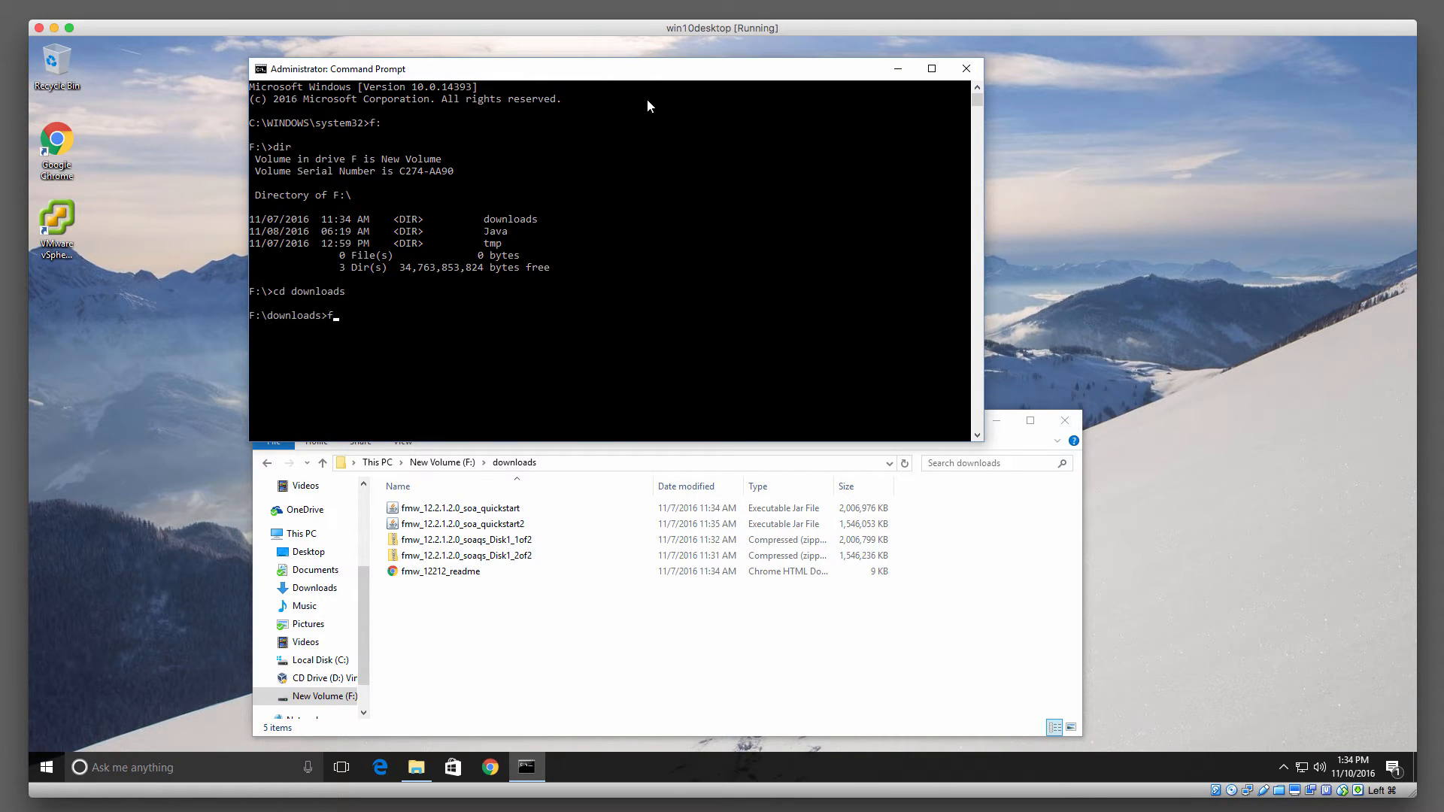
type(":\\")
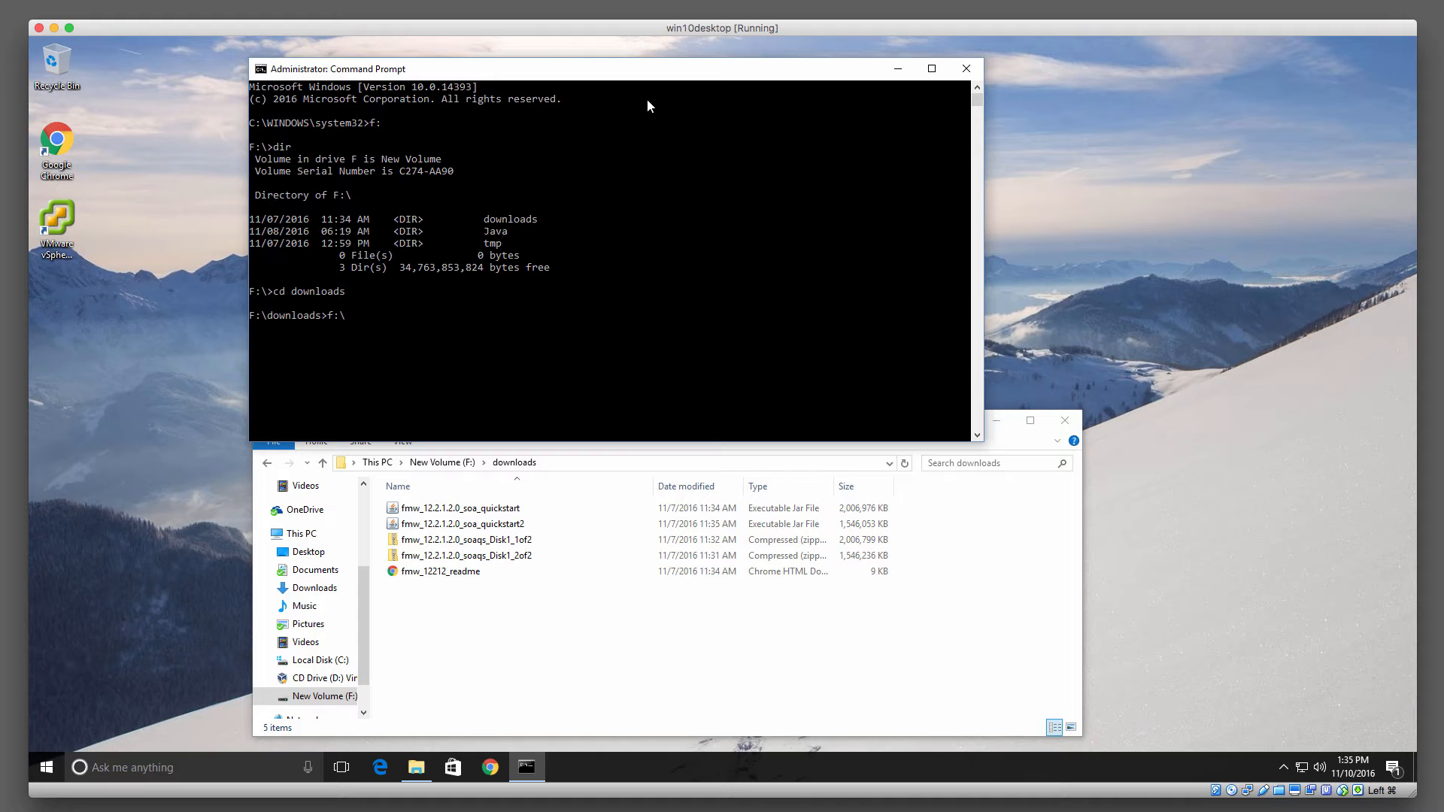
type("Java\\")
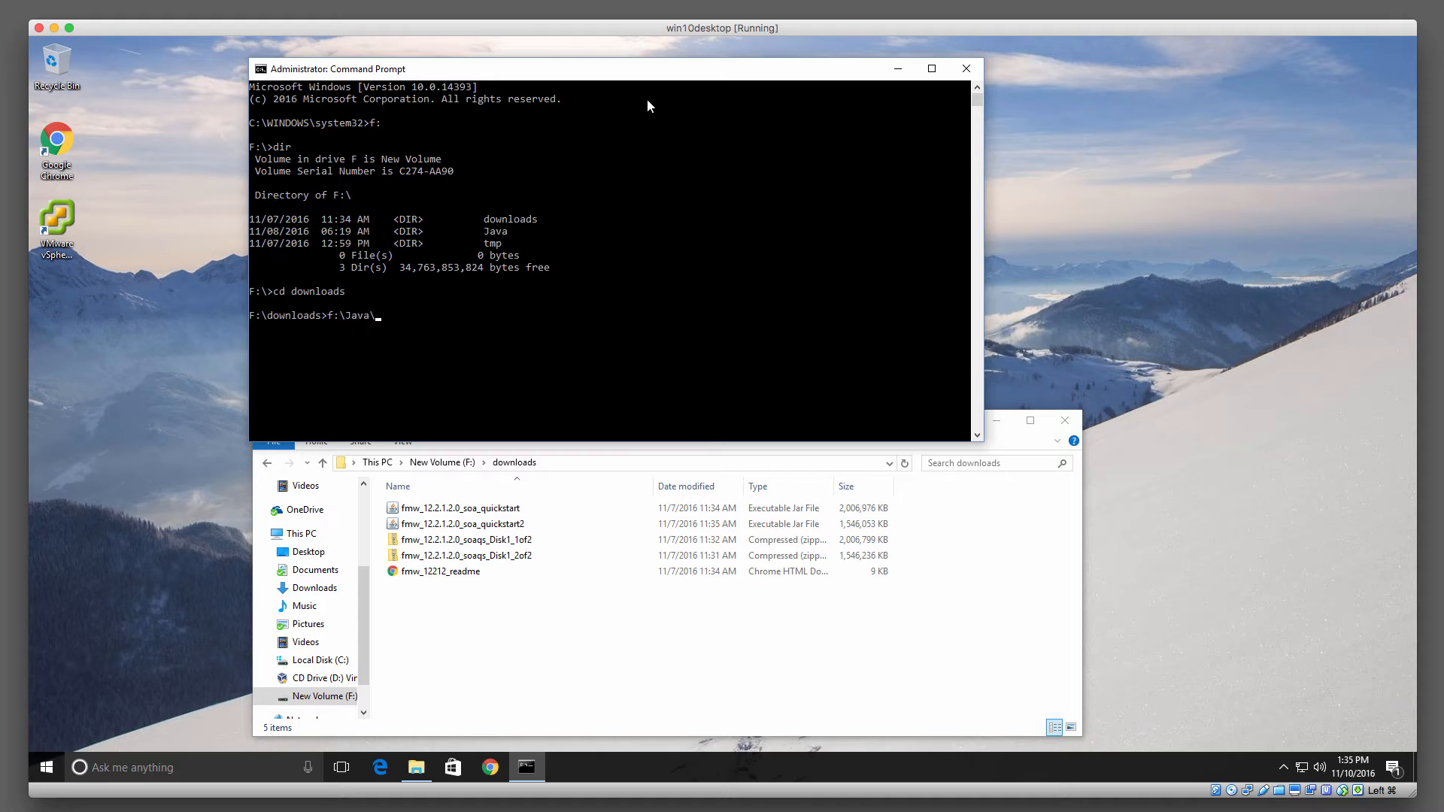
type("jdk1.8.0_111\\bin\\")
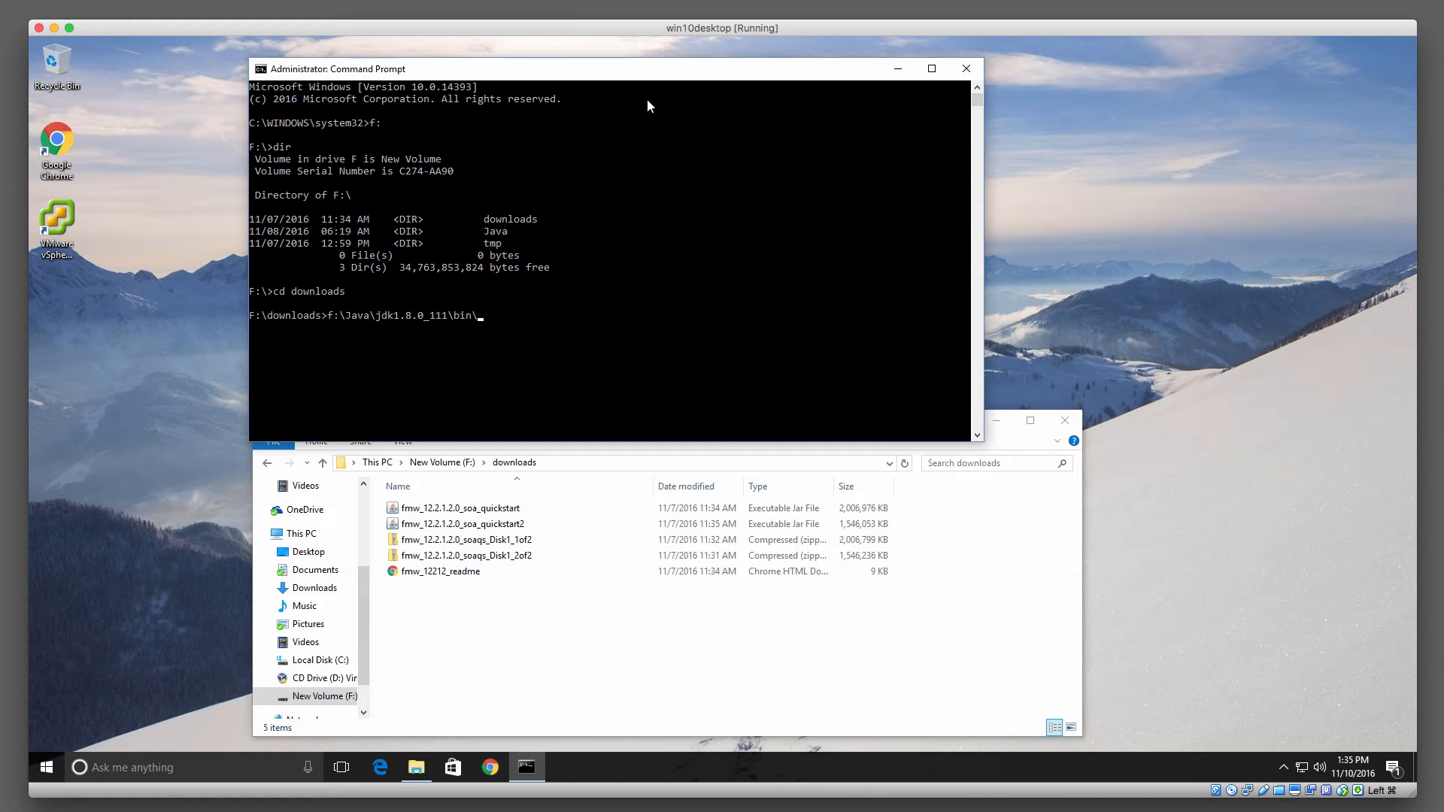
type("java")
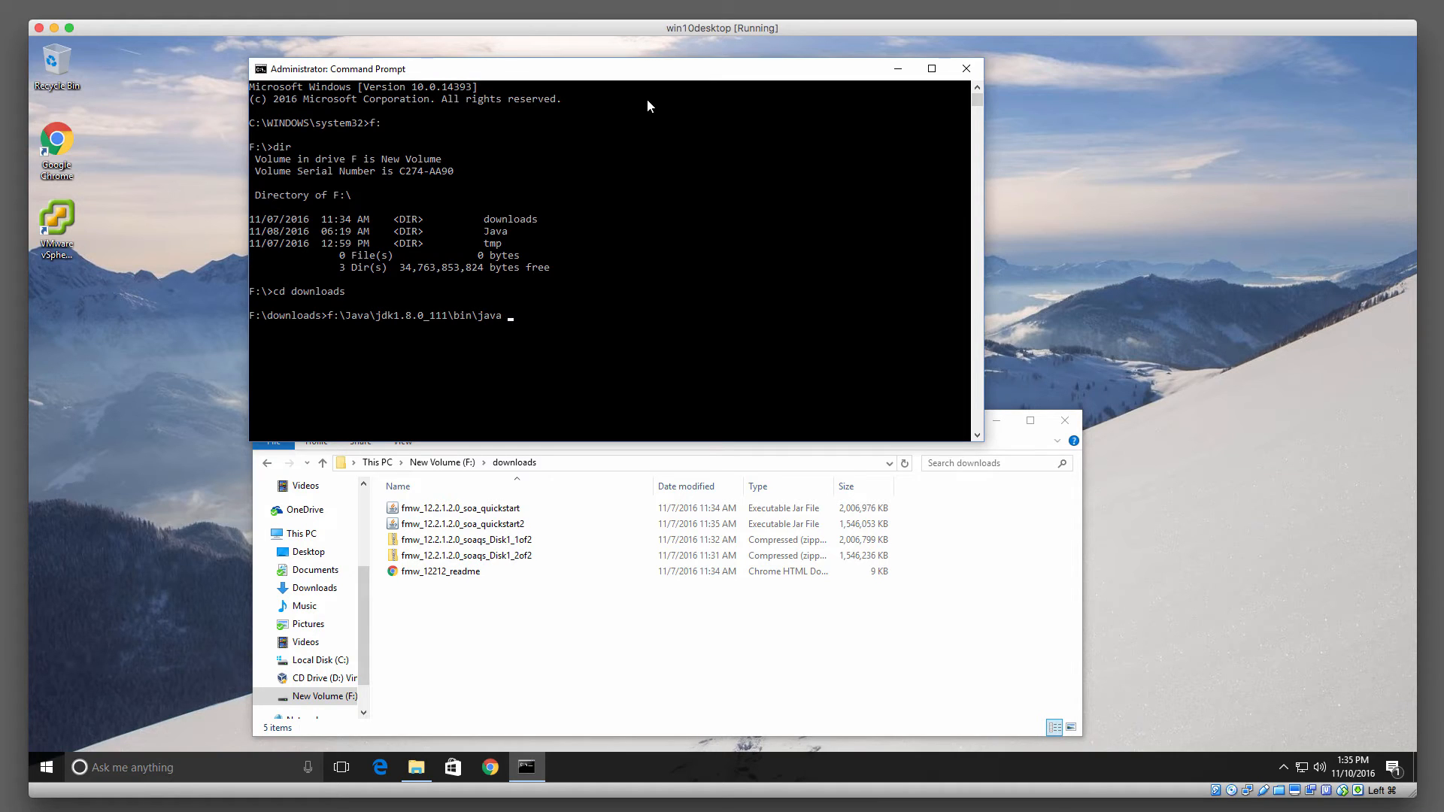
type("-jar")
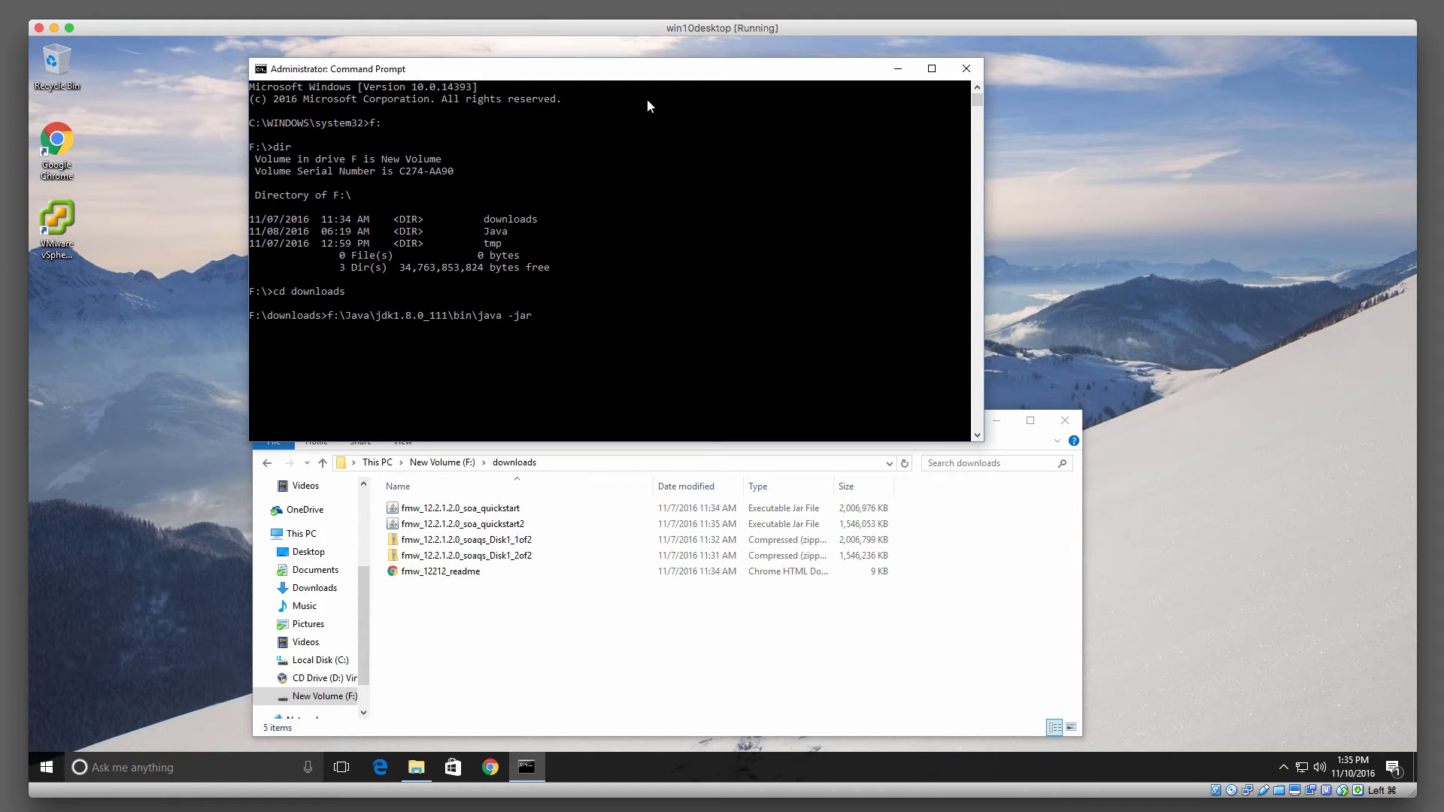
type("fmw_12.2.1.2.0_soa_quickstart.jar")
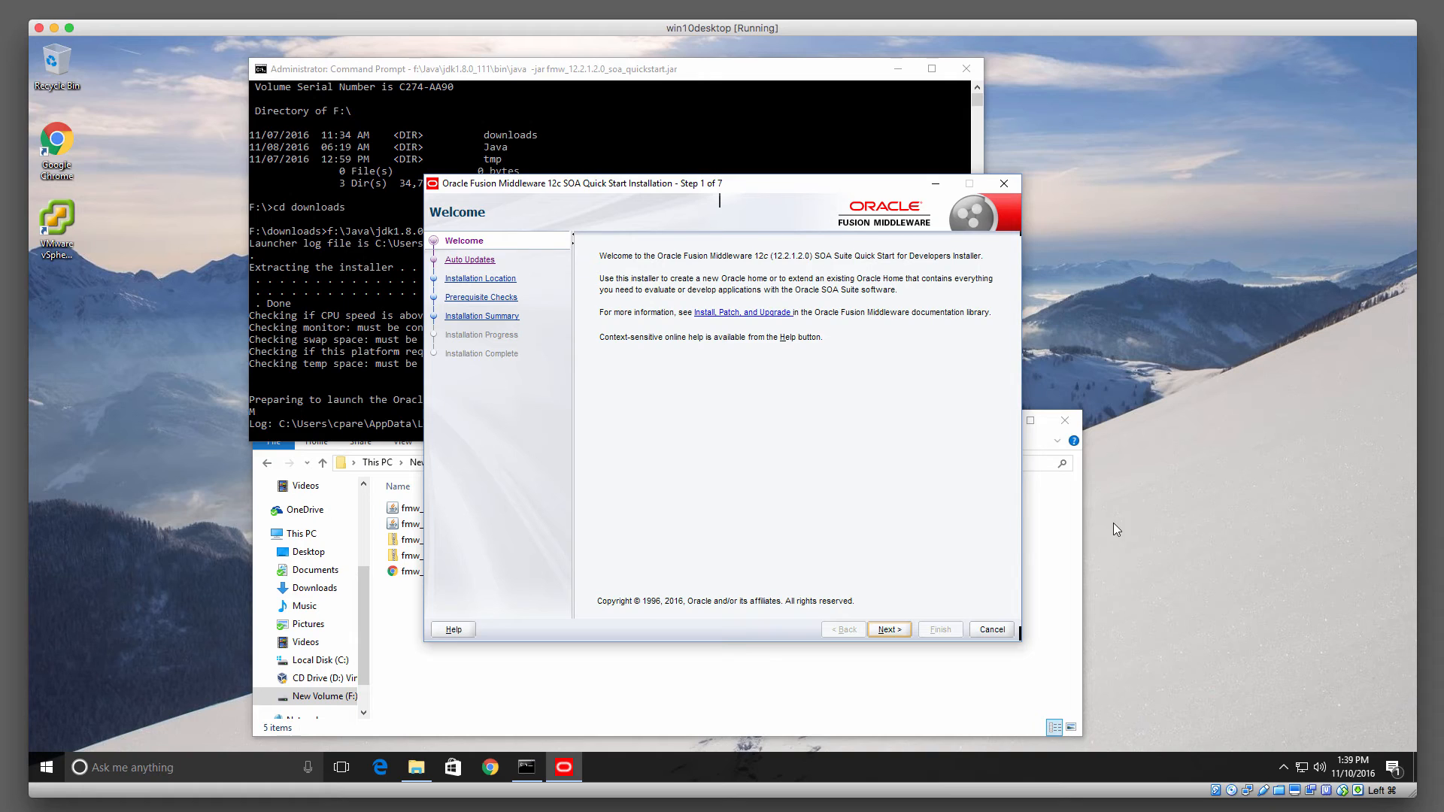
mouse_move(943, 604)
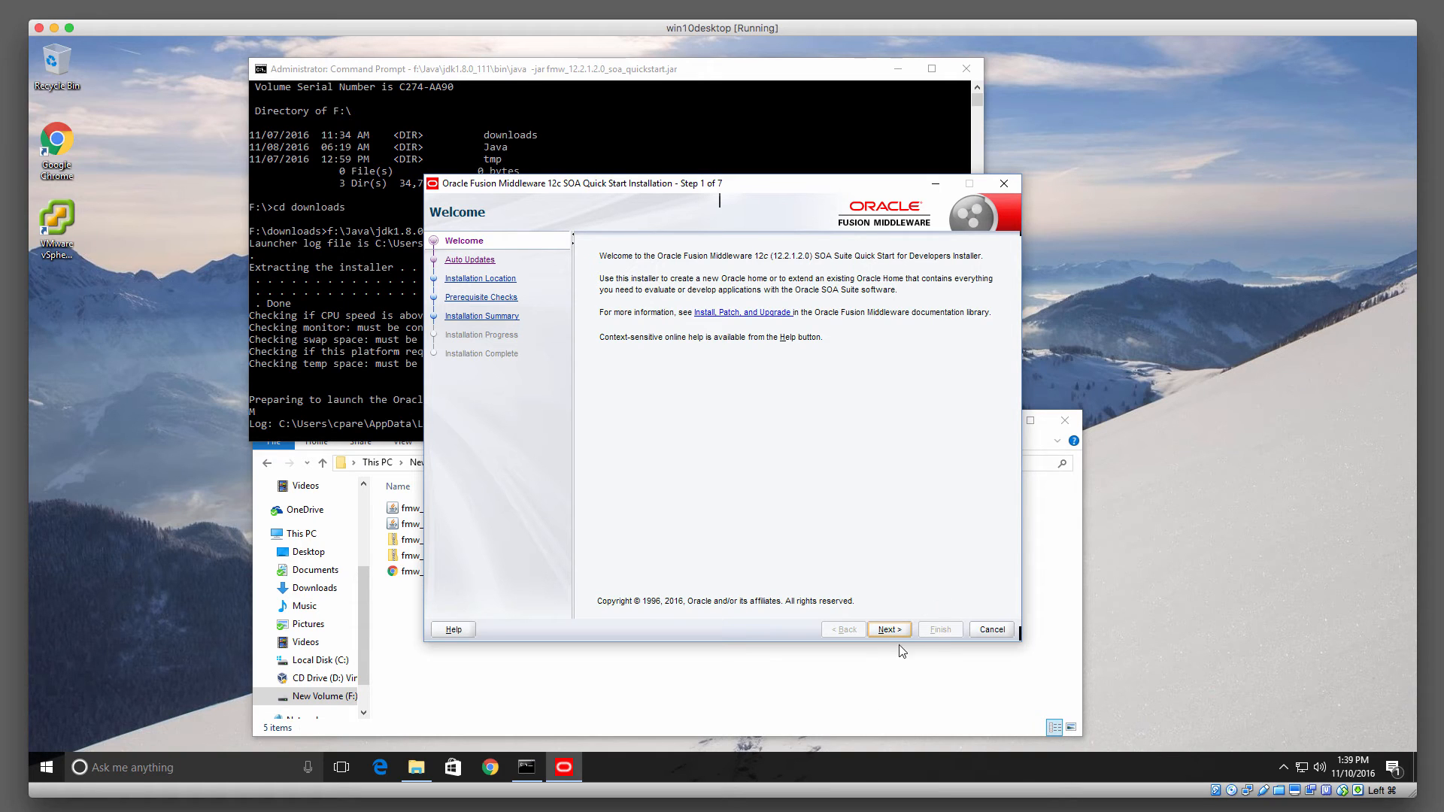
- Advance past Welcome and Auto Updates with Skip Auto Updates kept selected
left_click(887, 629)
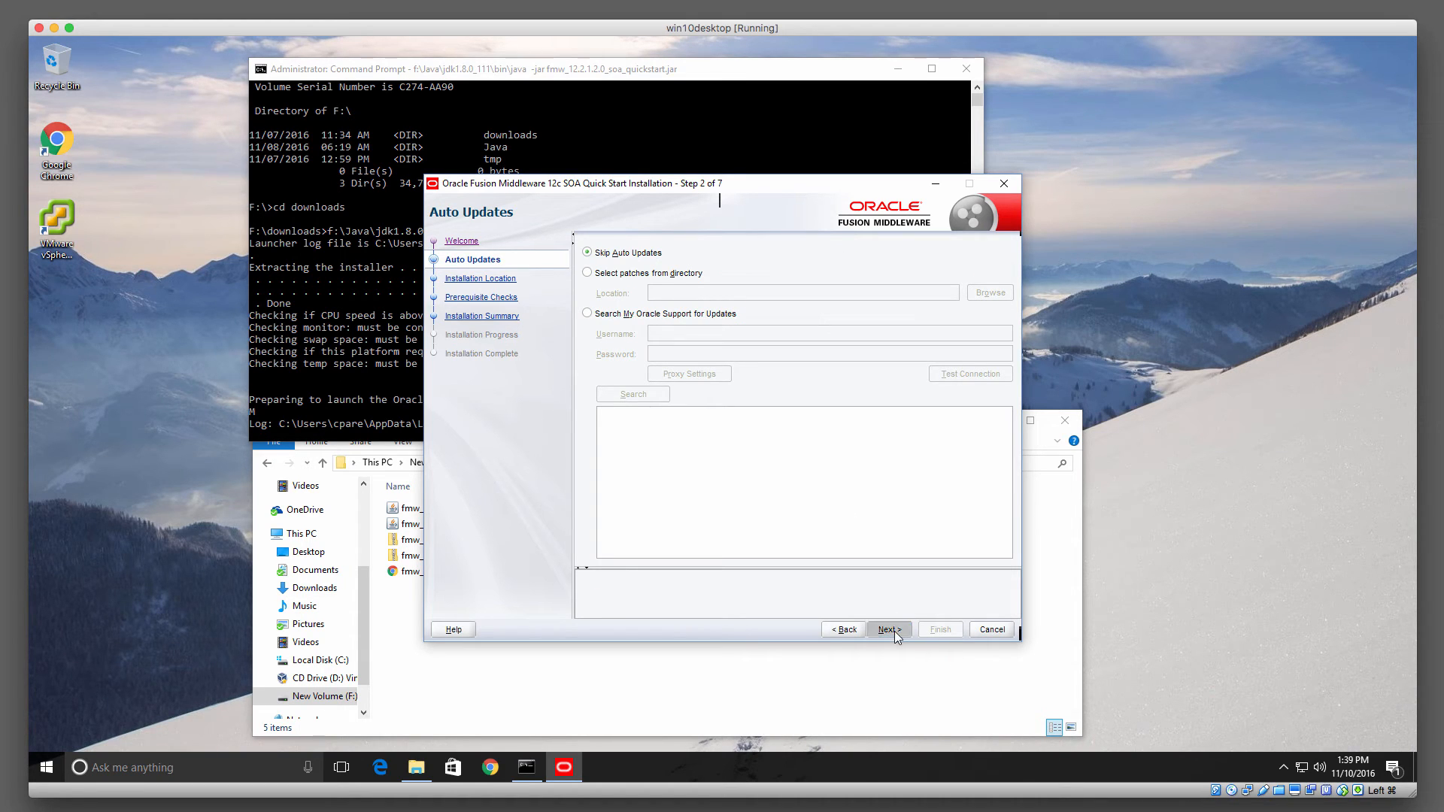
left_click(886, 629)
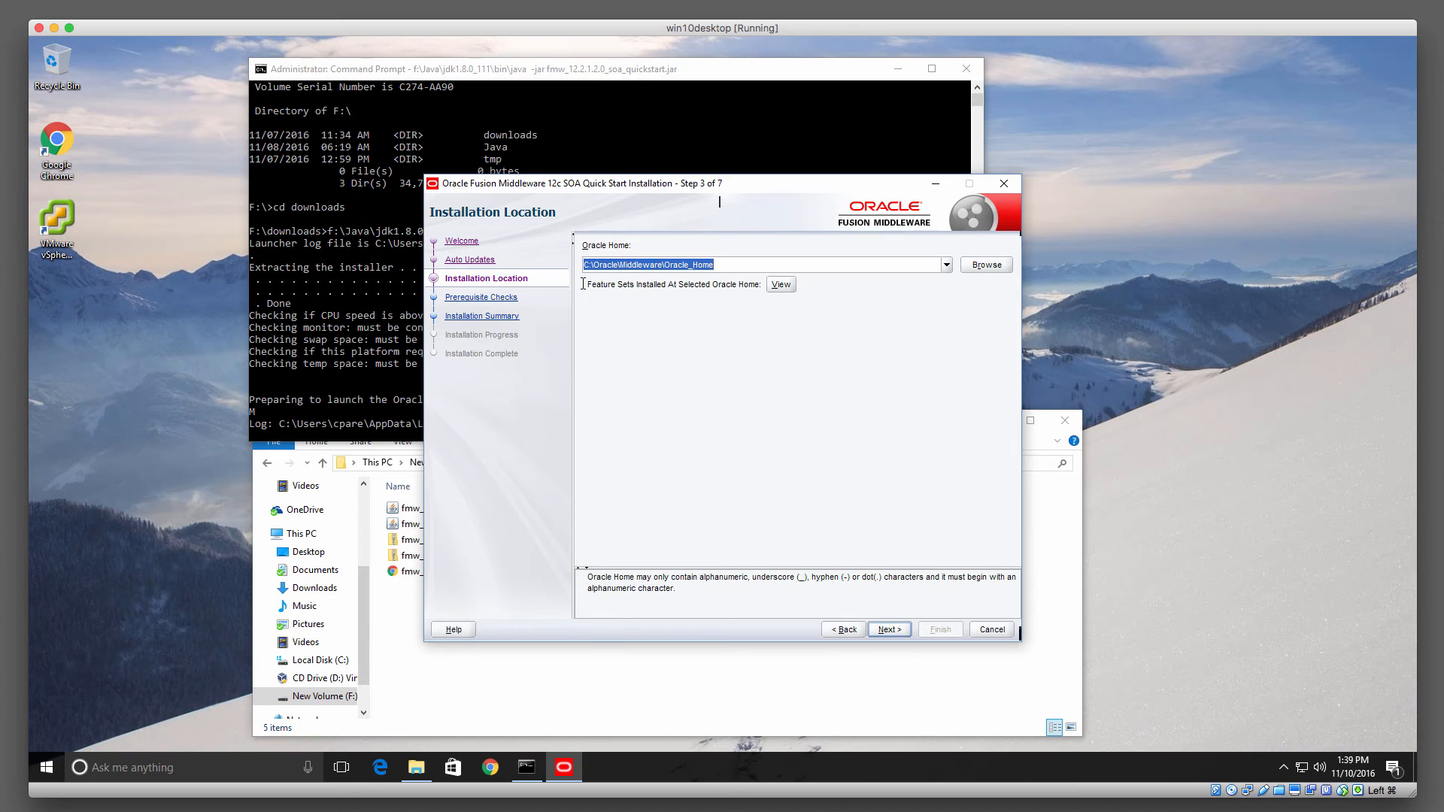
- Change the Oracle Home to F:\Oracle\Middleware\Oracle_Home and proceed through prerequisite checks
left_click(737, 264)
type("f")
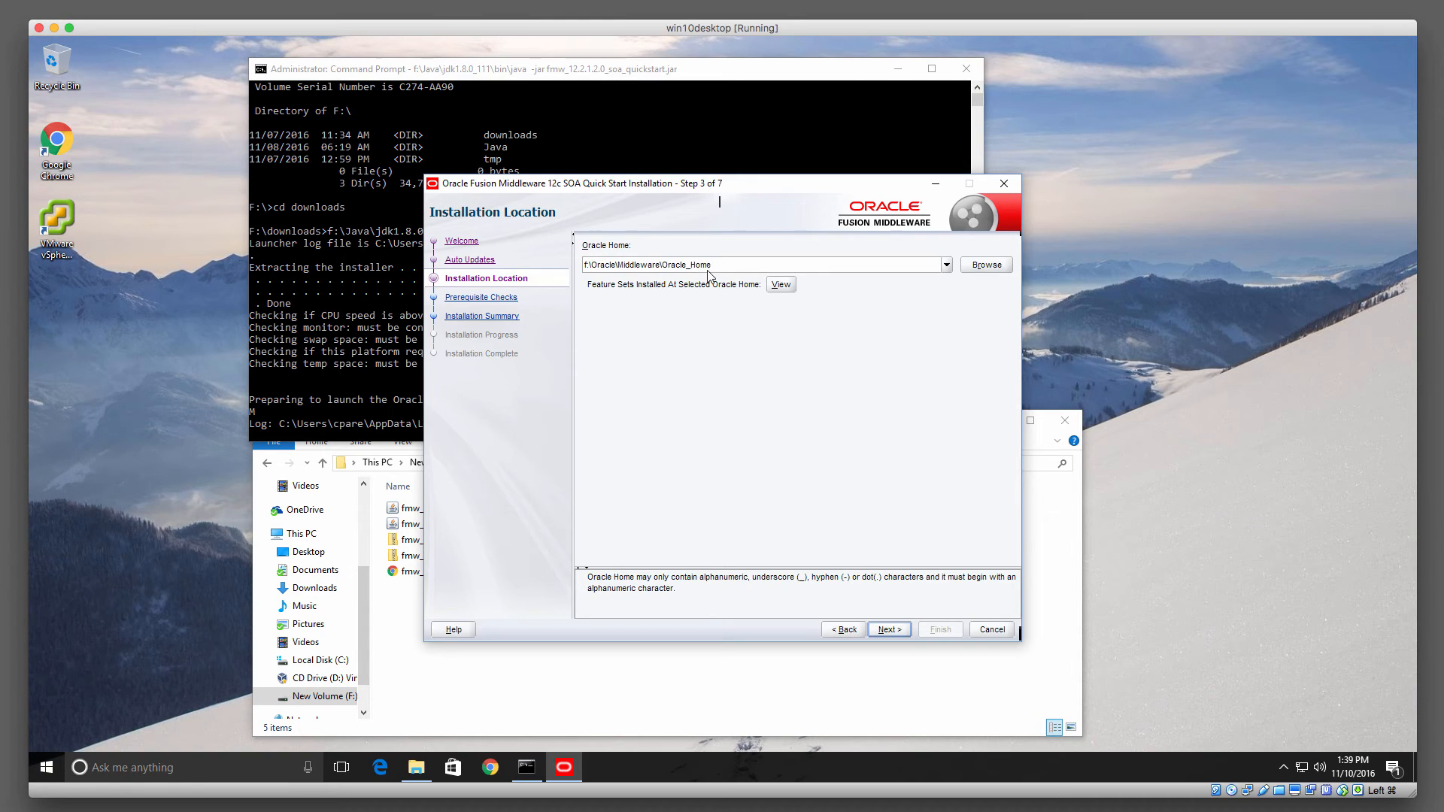
mouse_move(889, 635)
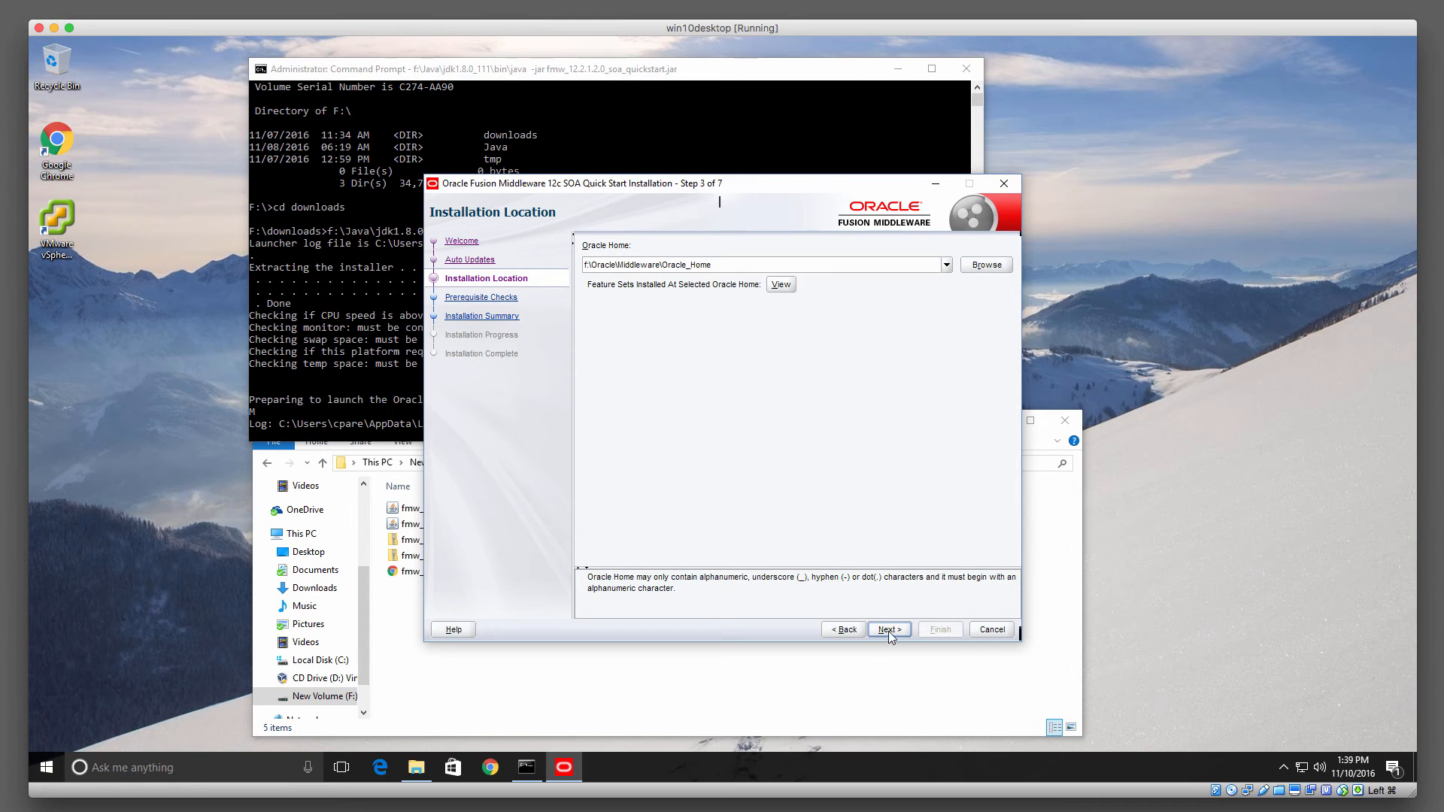
left_click(887, 629)
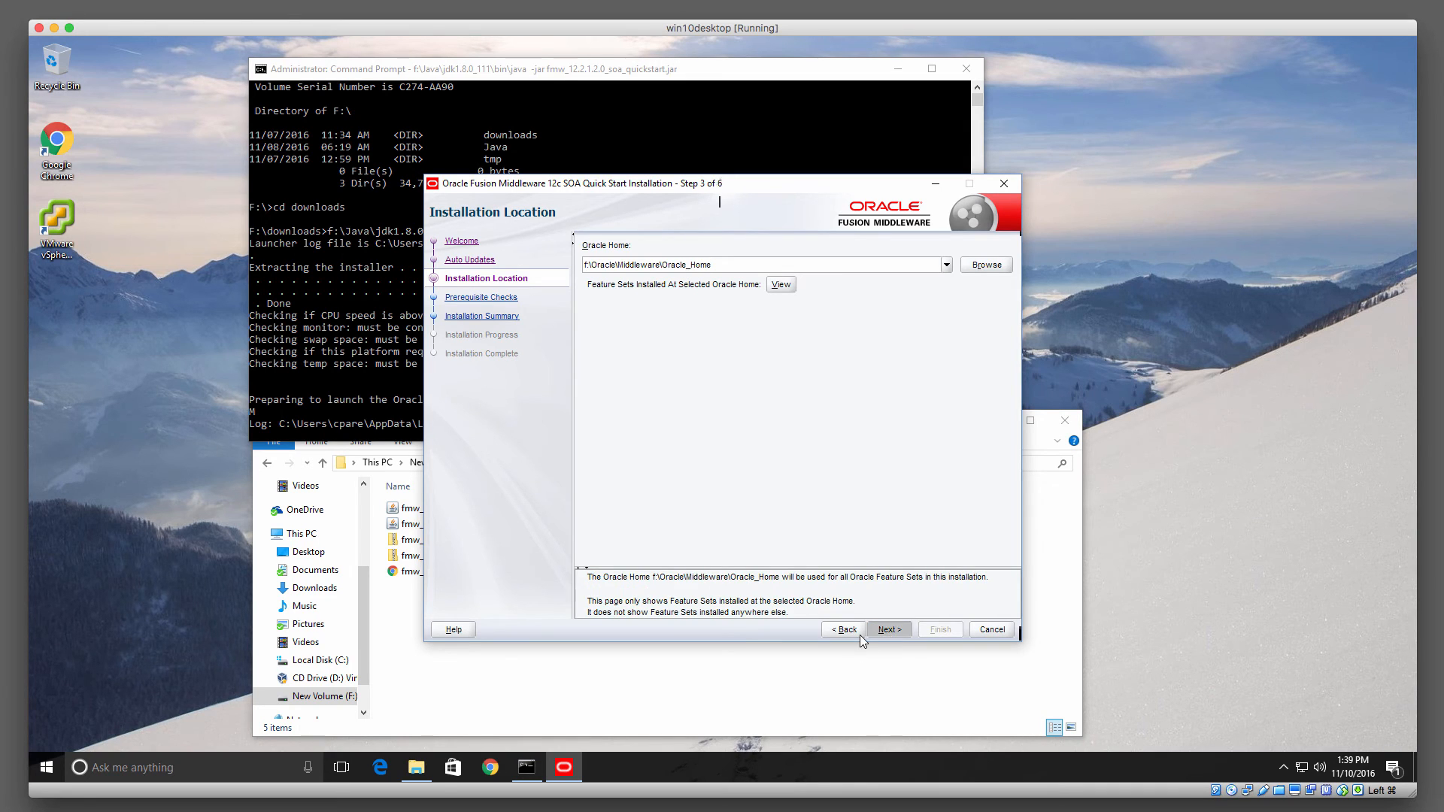
left_click(887, 629)
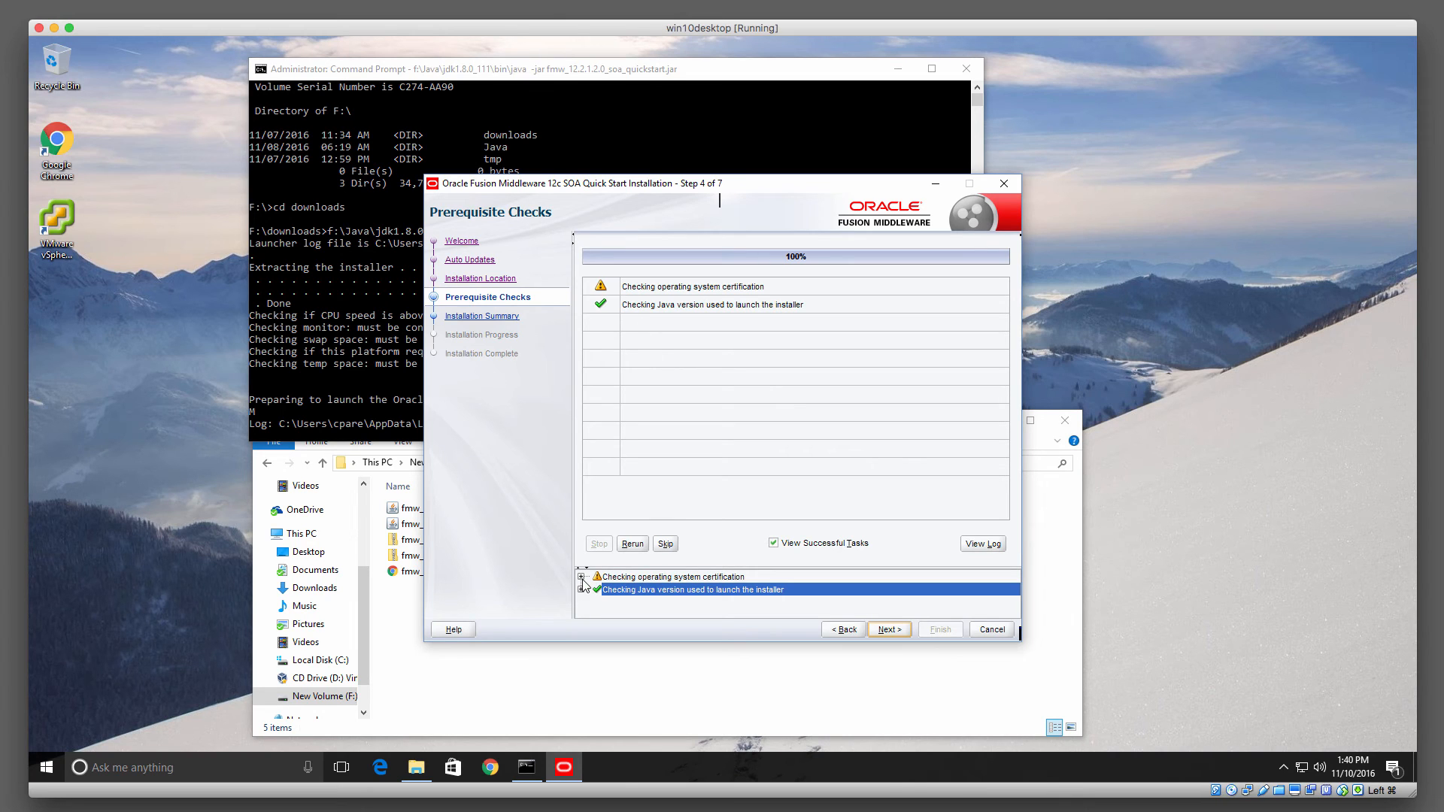
- Inspect the operating system certification warning details, then advance to the Installation Summary
left_click(582, 577)
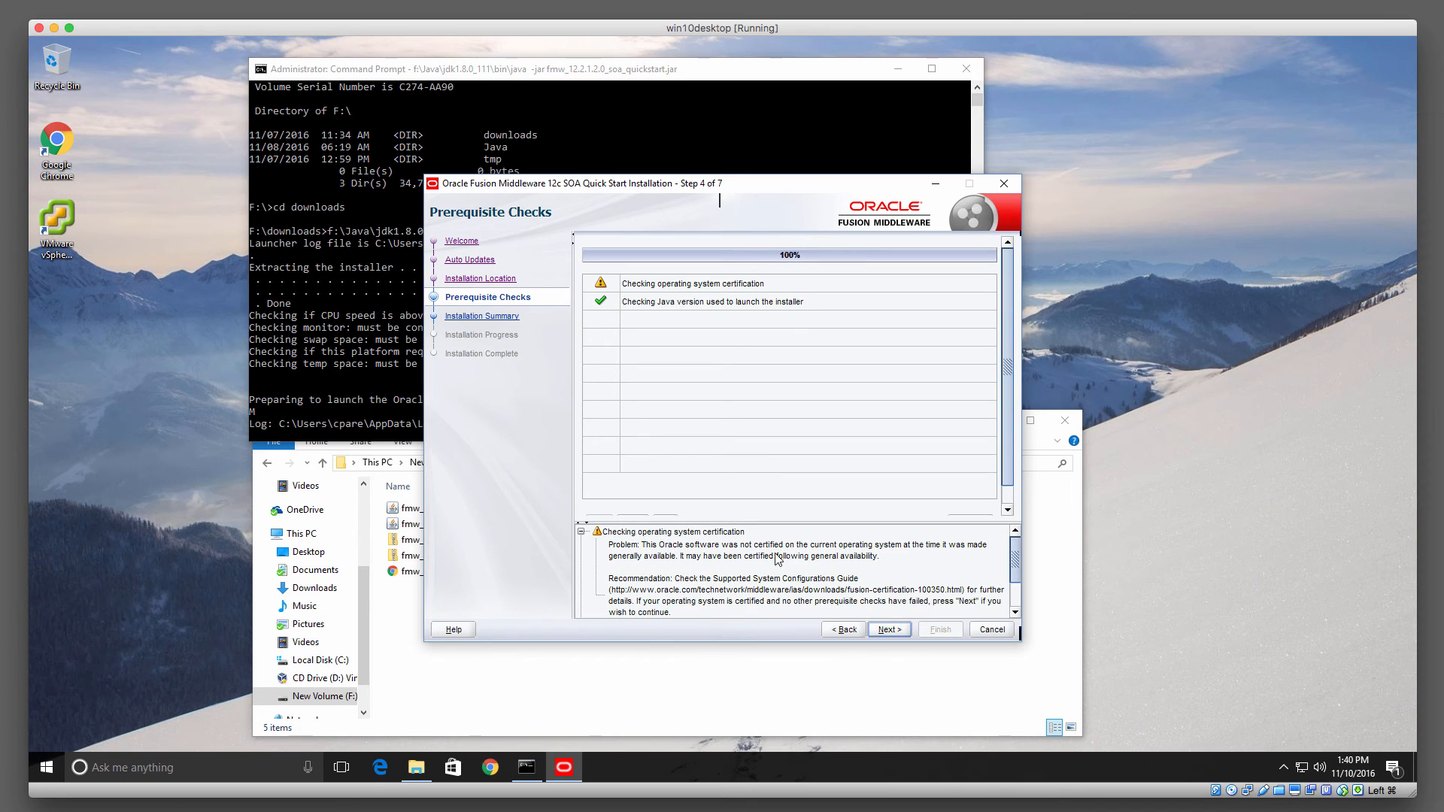
mouse_move(796, 561)
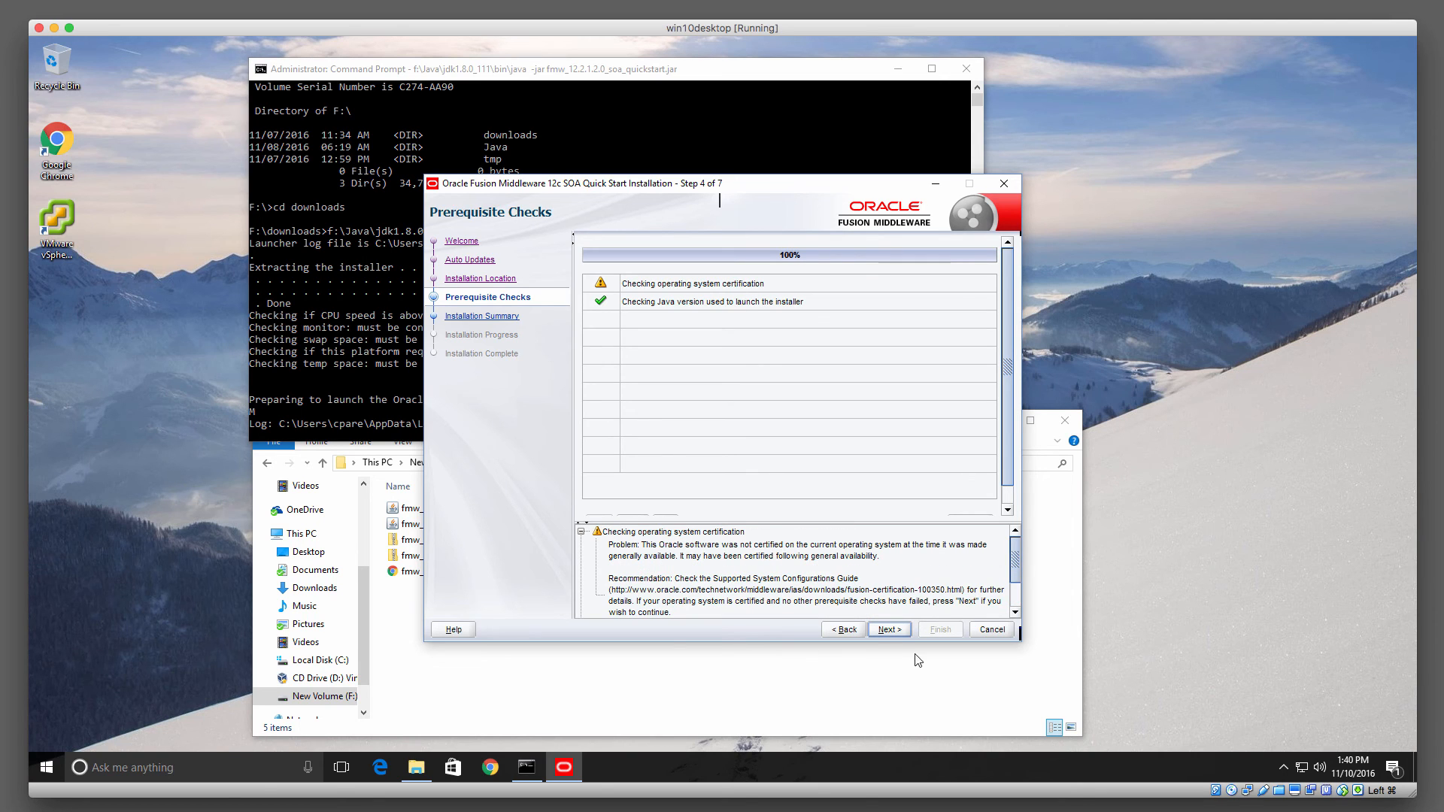
left_click(887, 629)
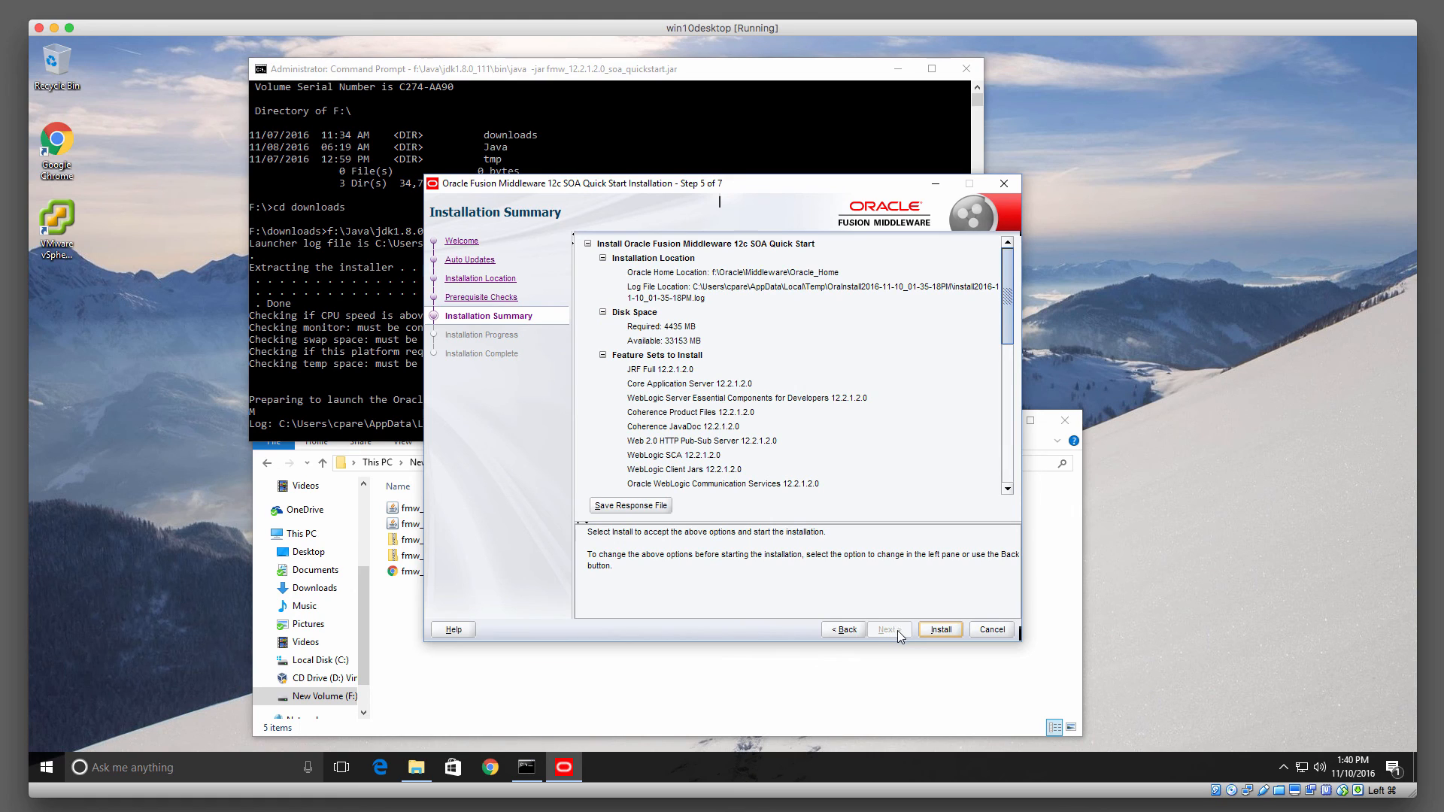
- Start the install from the summary page and let all eight tasks reach 100%
left_click(940, 629)
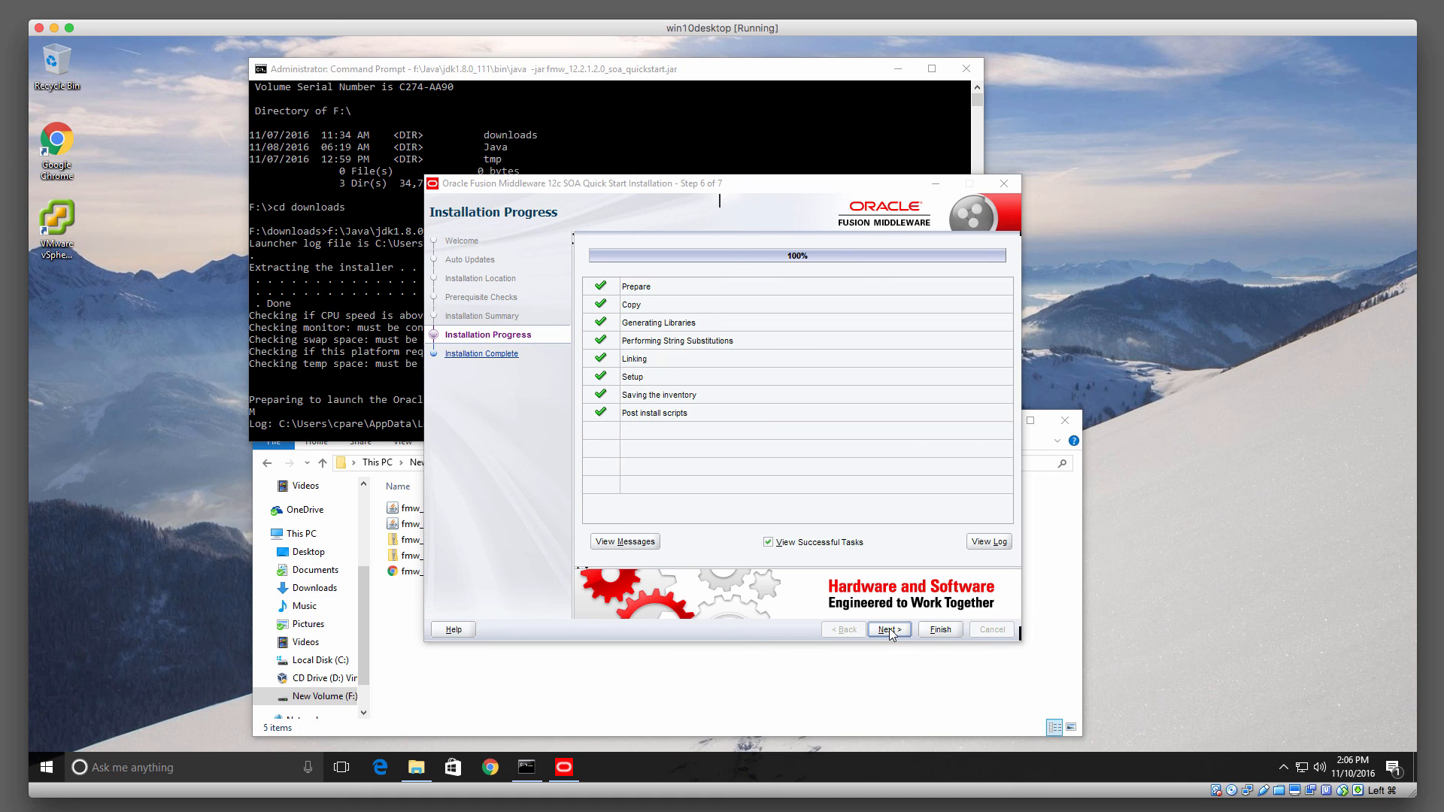
- Advance to Installation Complete and leave the Start JDeveloper option unchecked
left_click(887, 629)
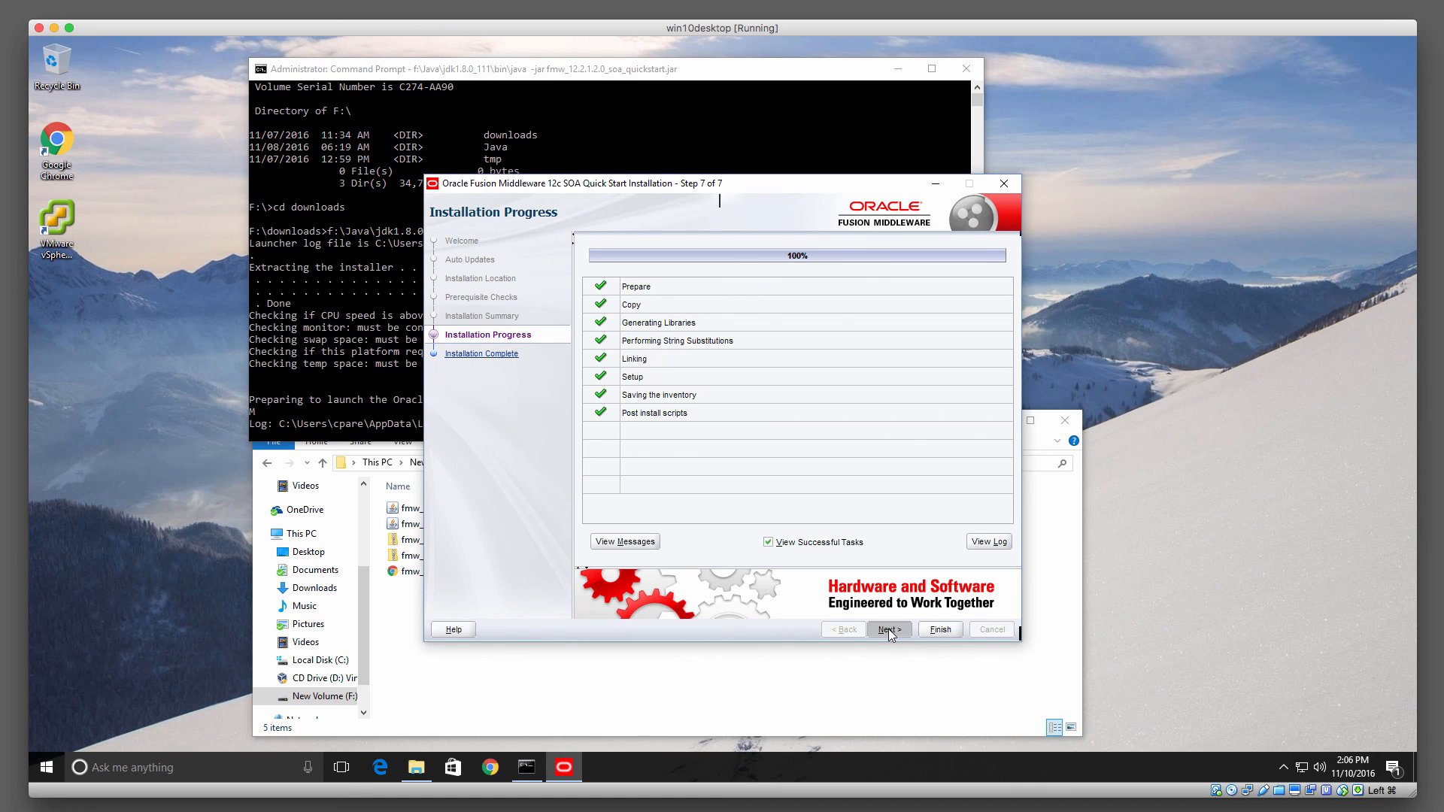
left_click(886, 628)
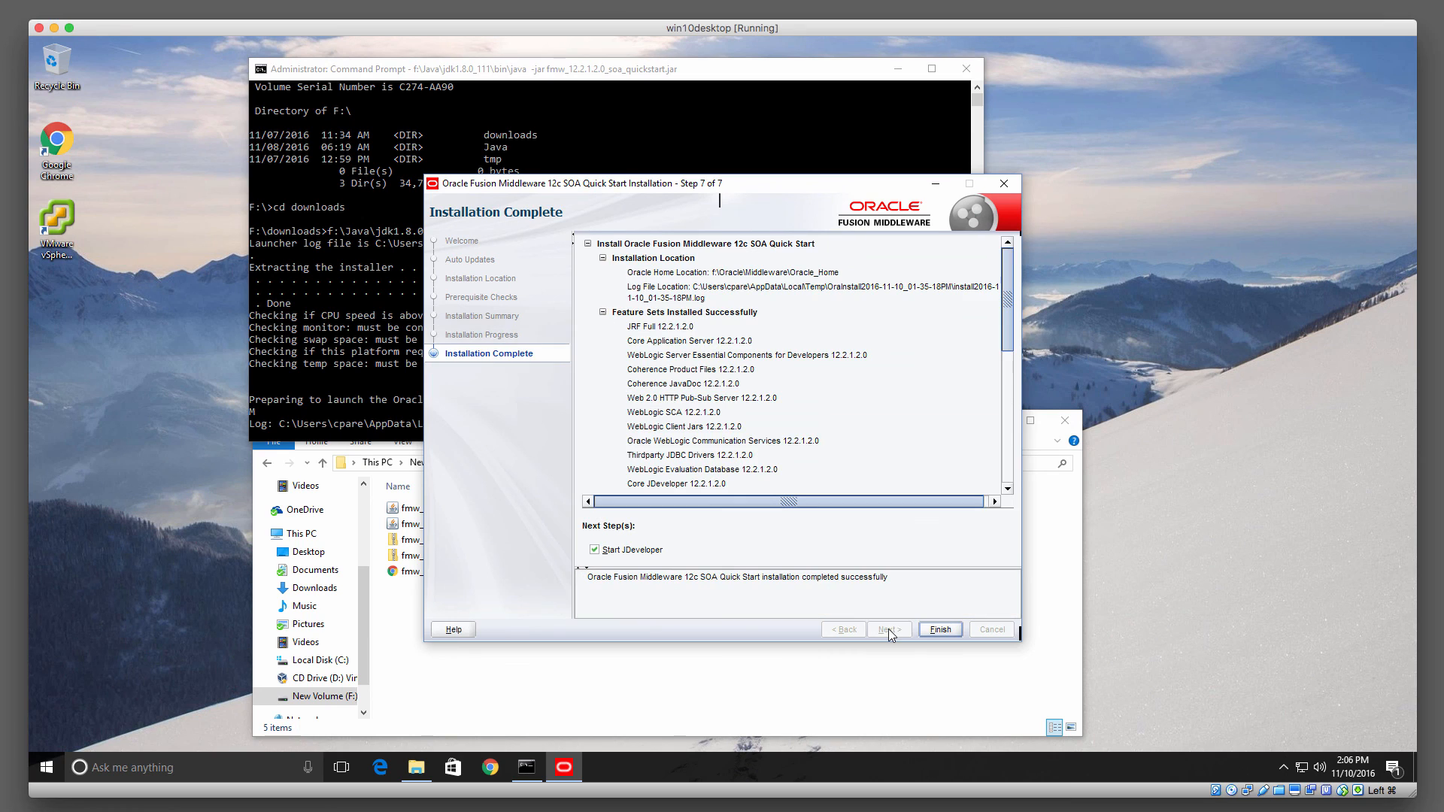
left_click(594, 550)
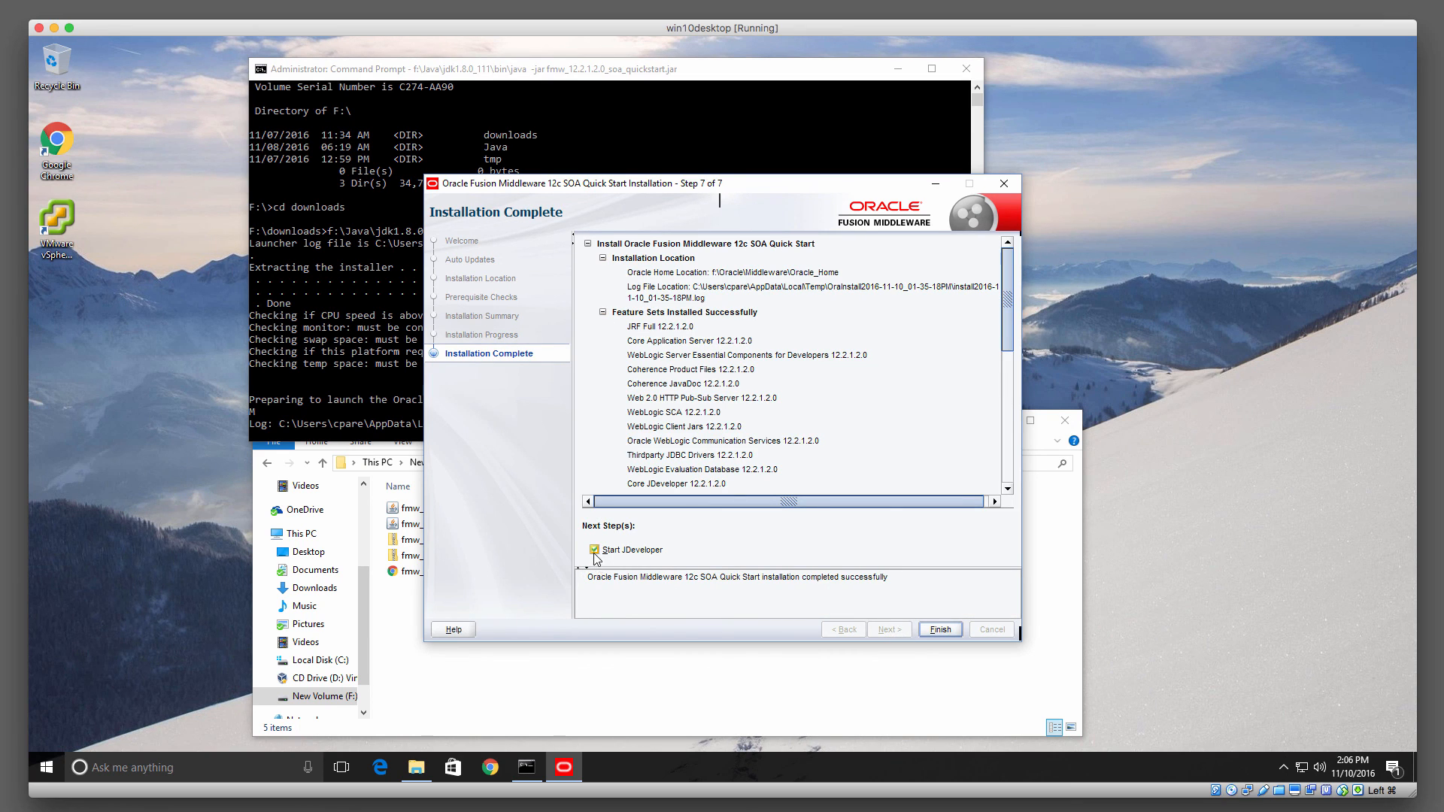
left_click(595, 550)
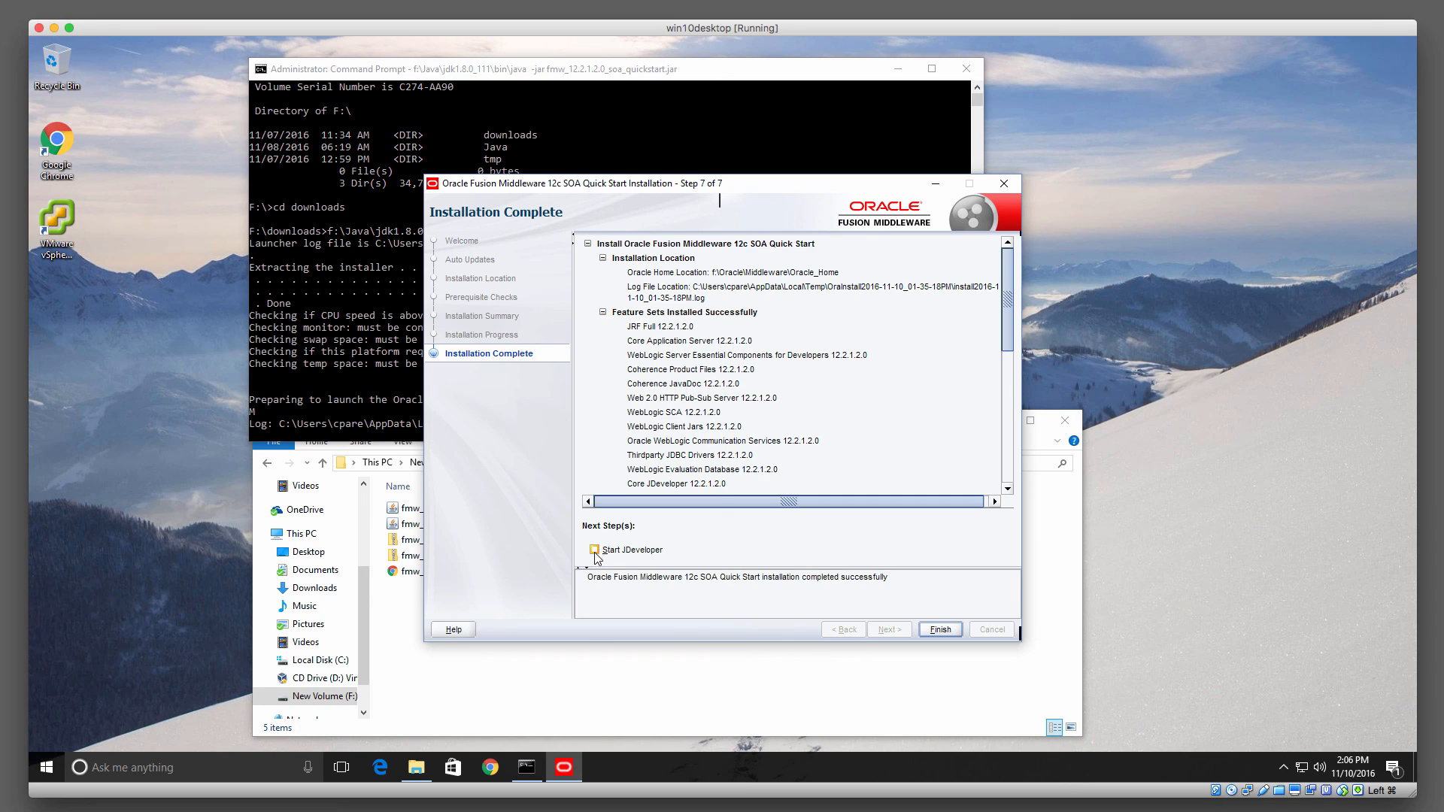
left_click(594, 549)
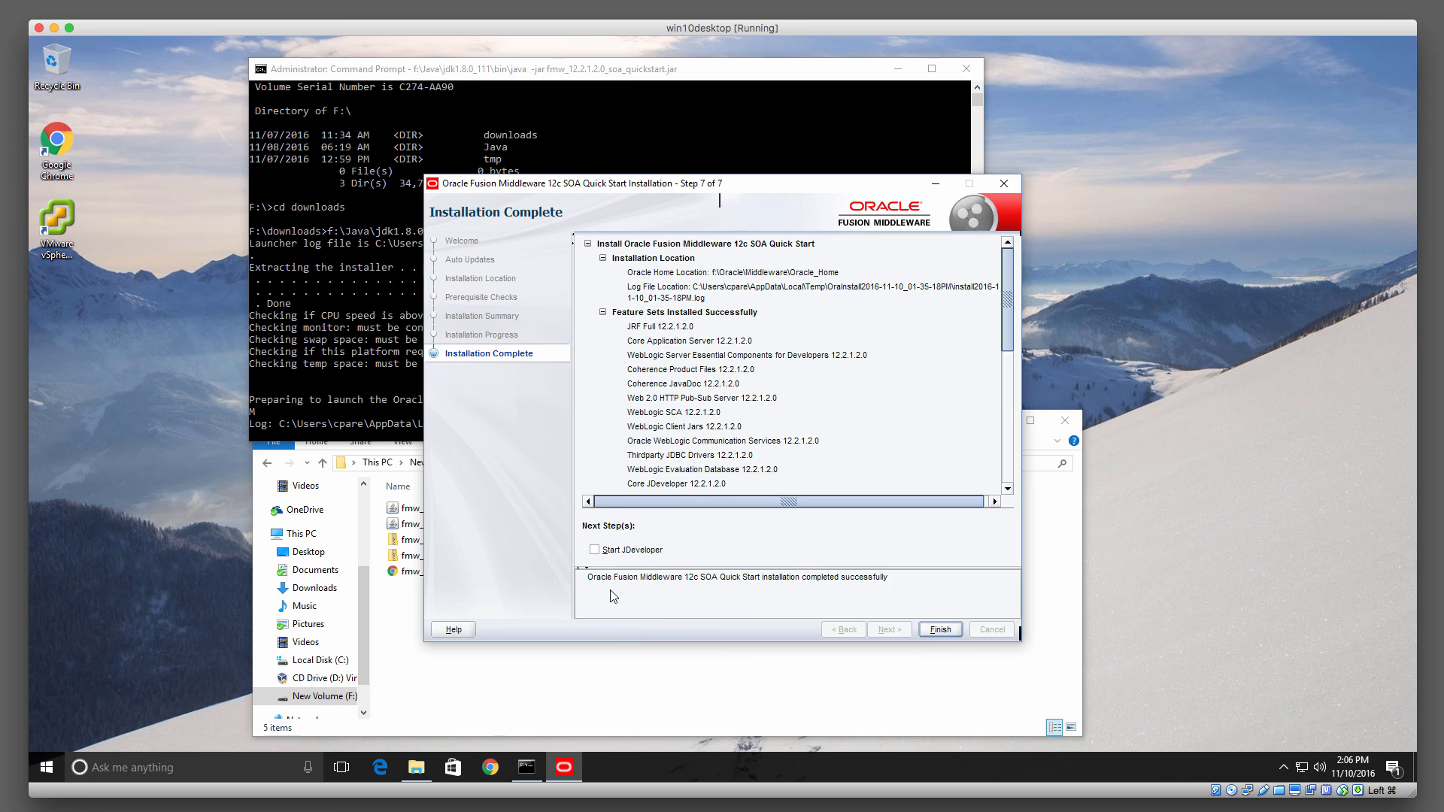